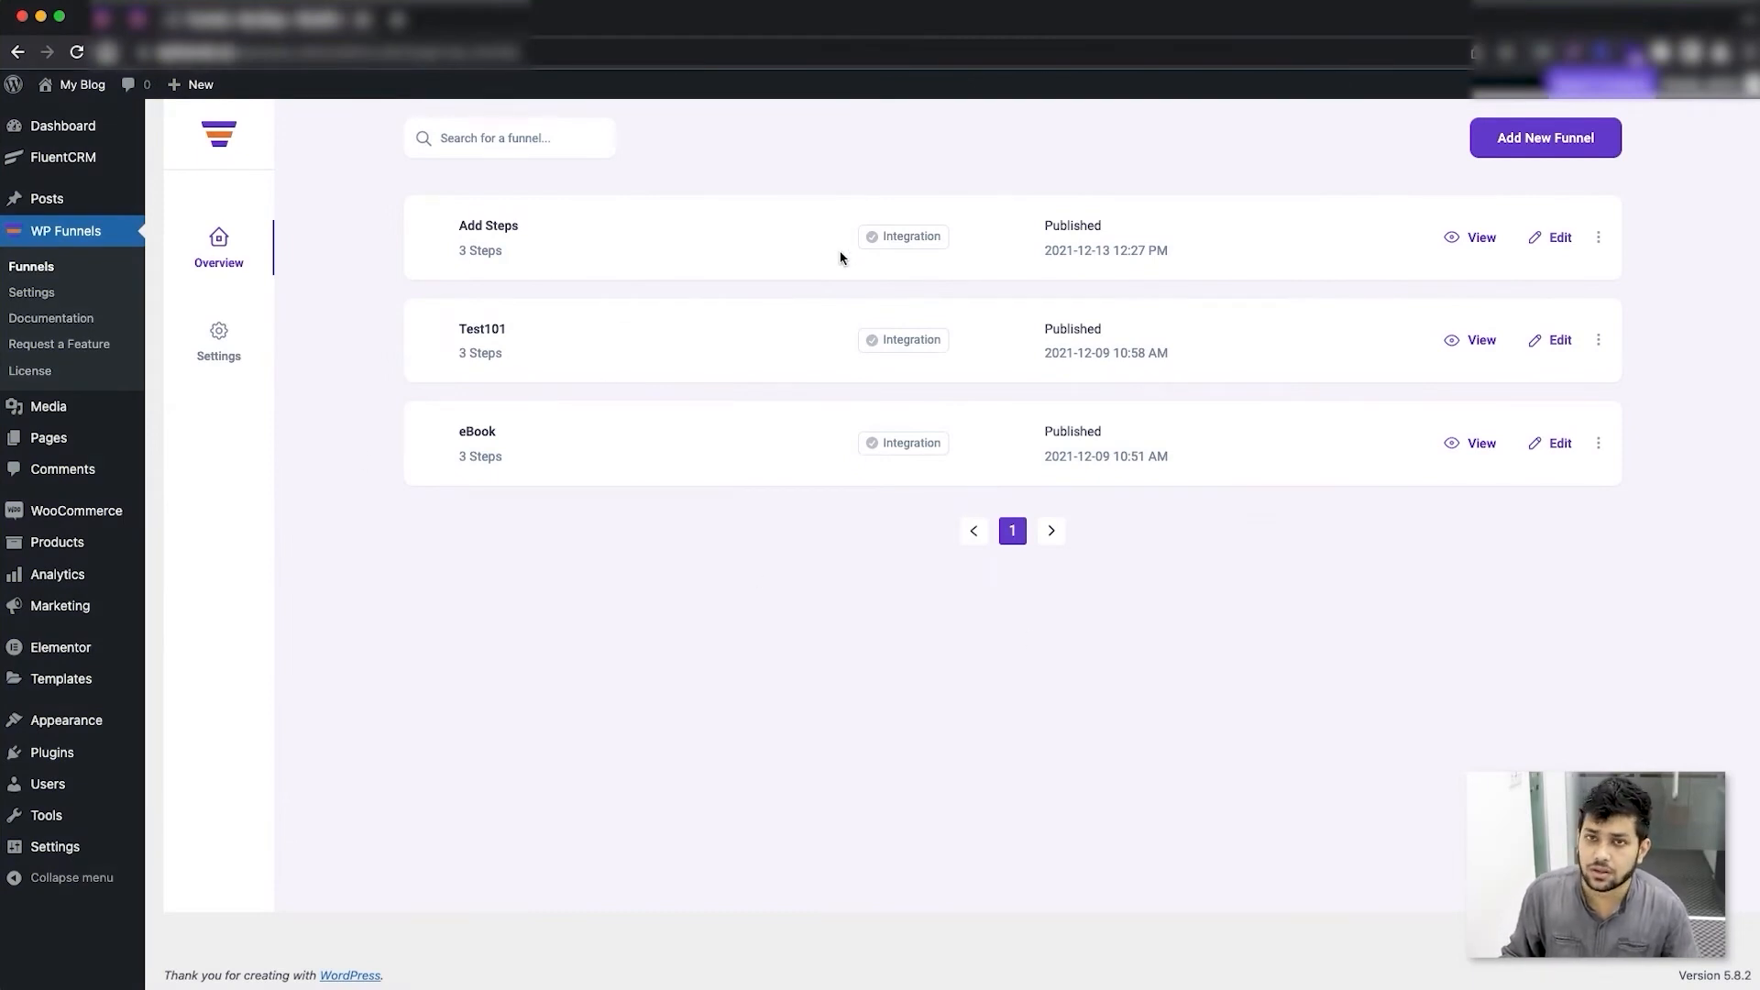
mouse_move(554, 235)
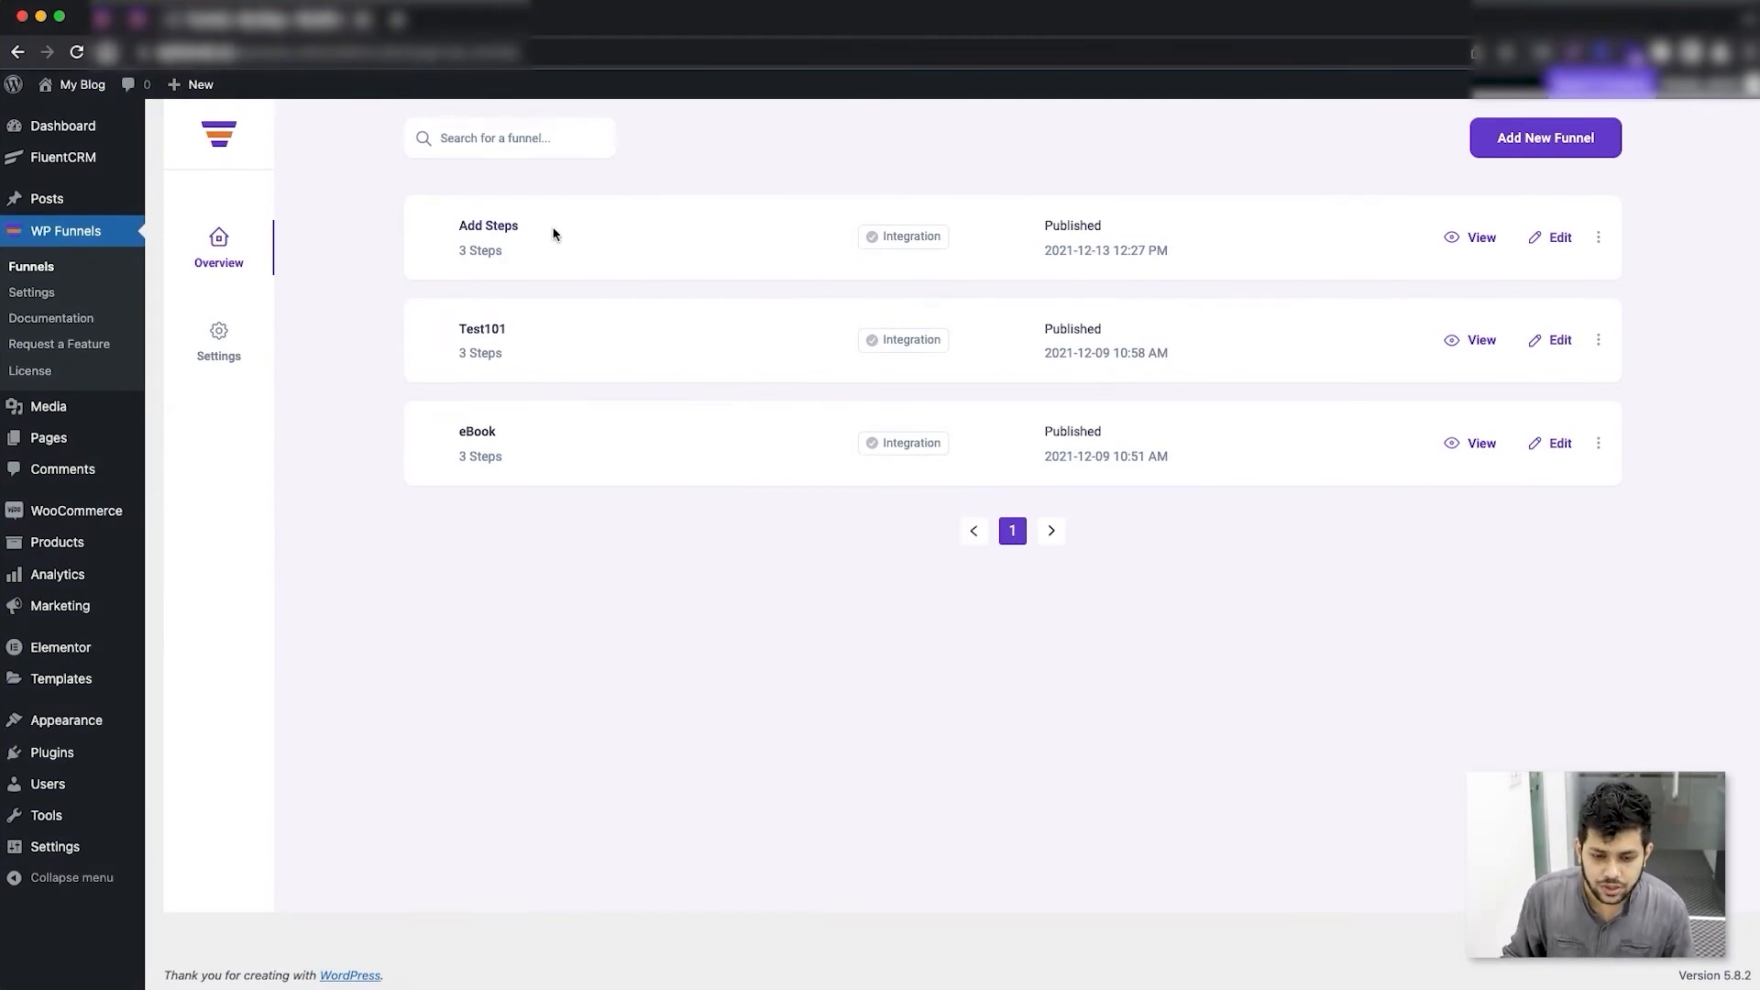
mouse_move(772, 229)
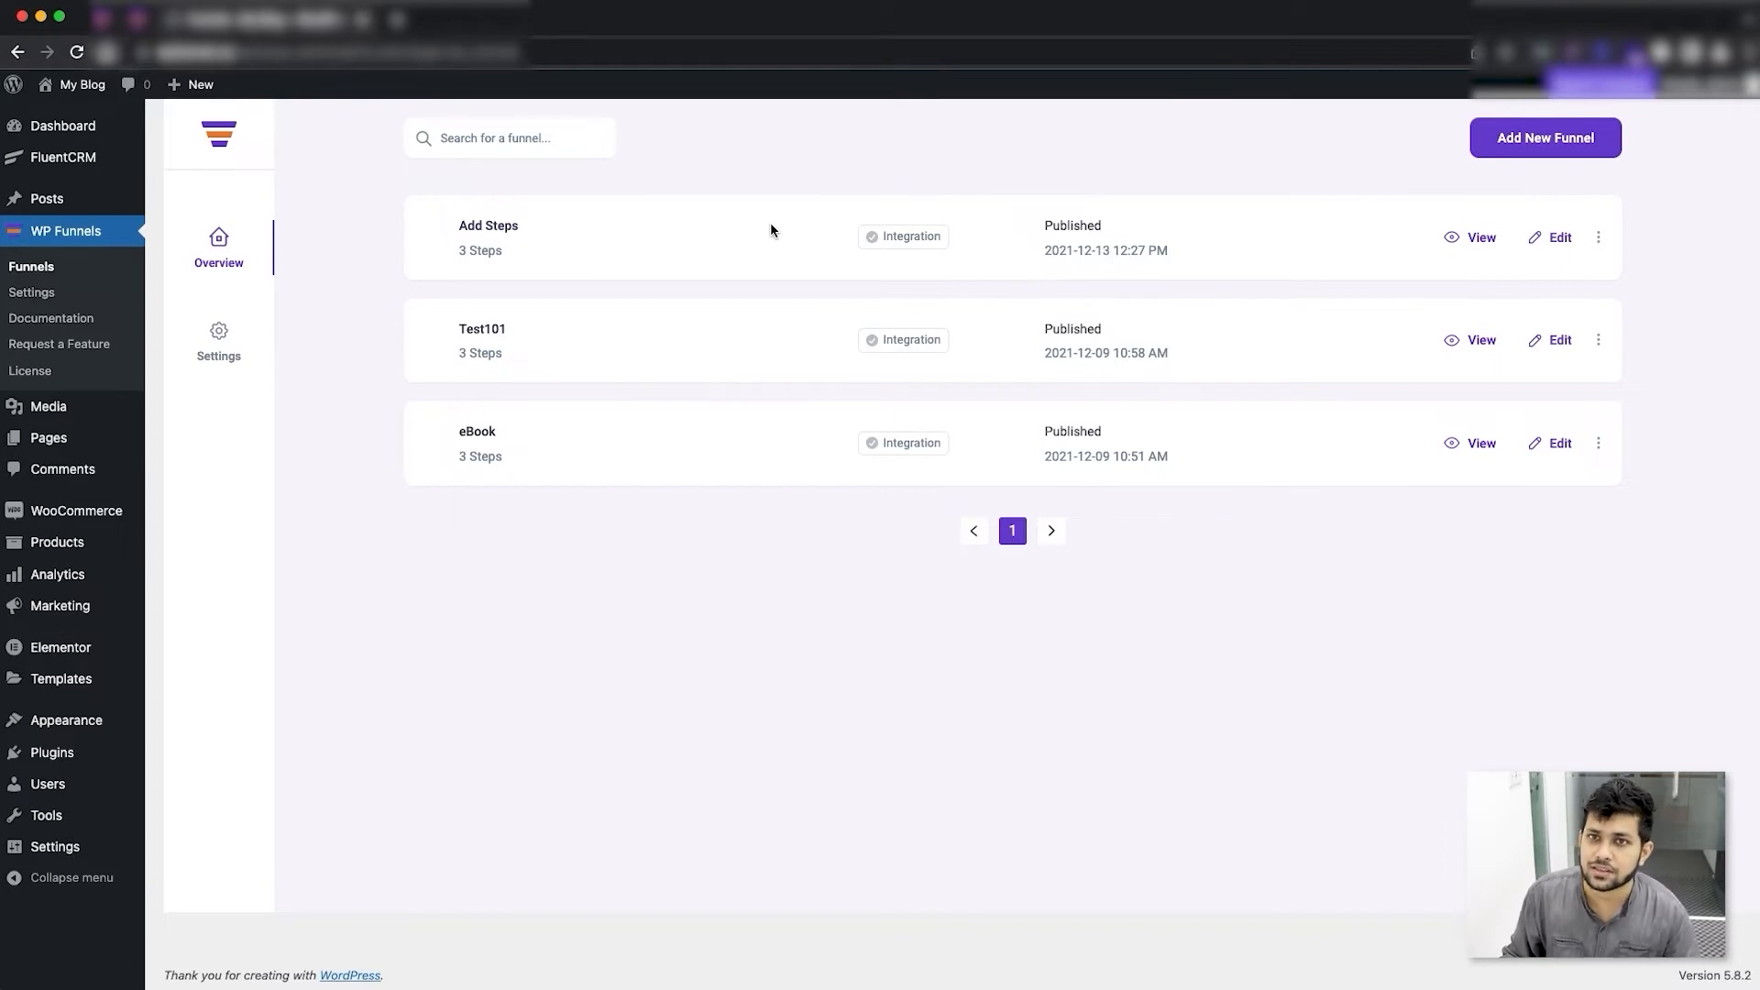
mouse_move(1554, 238)
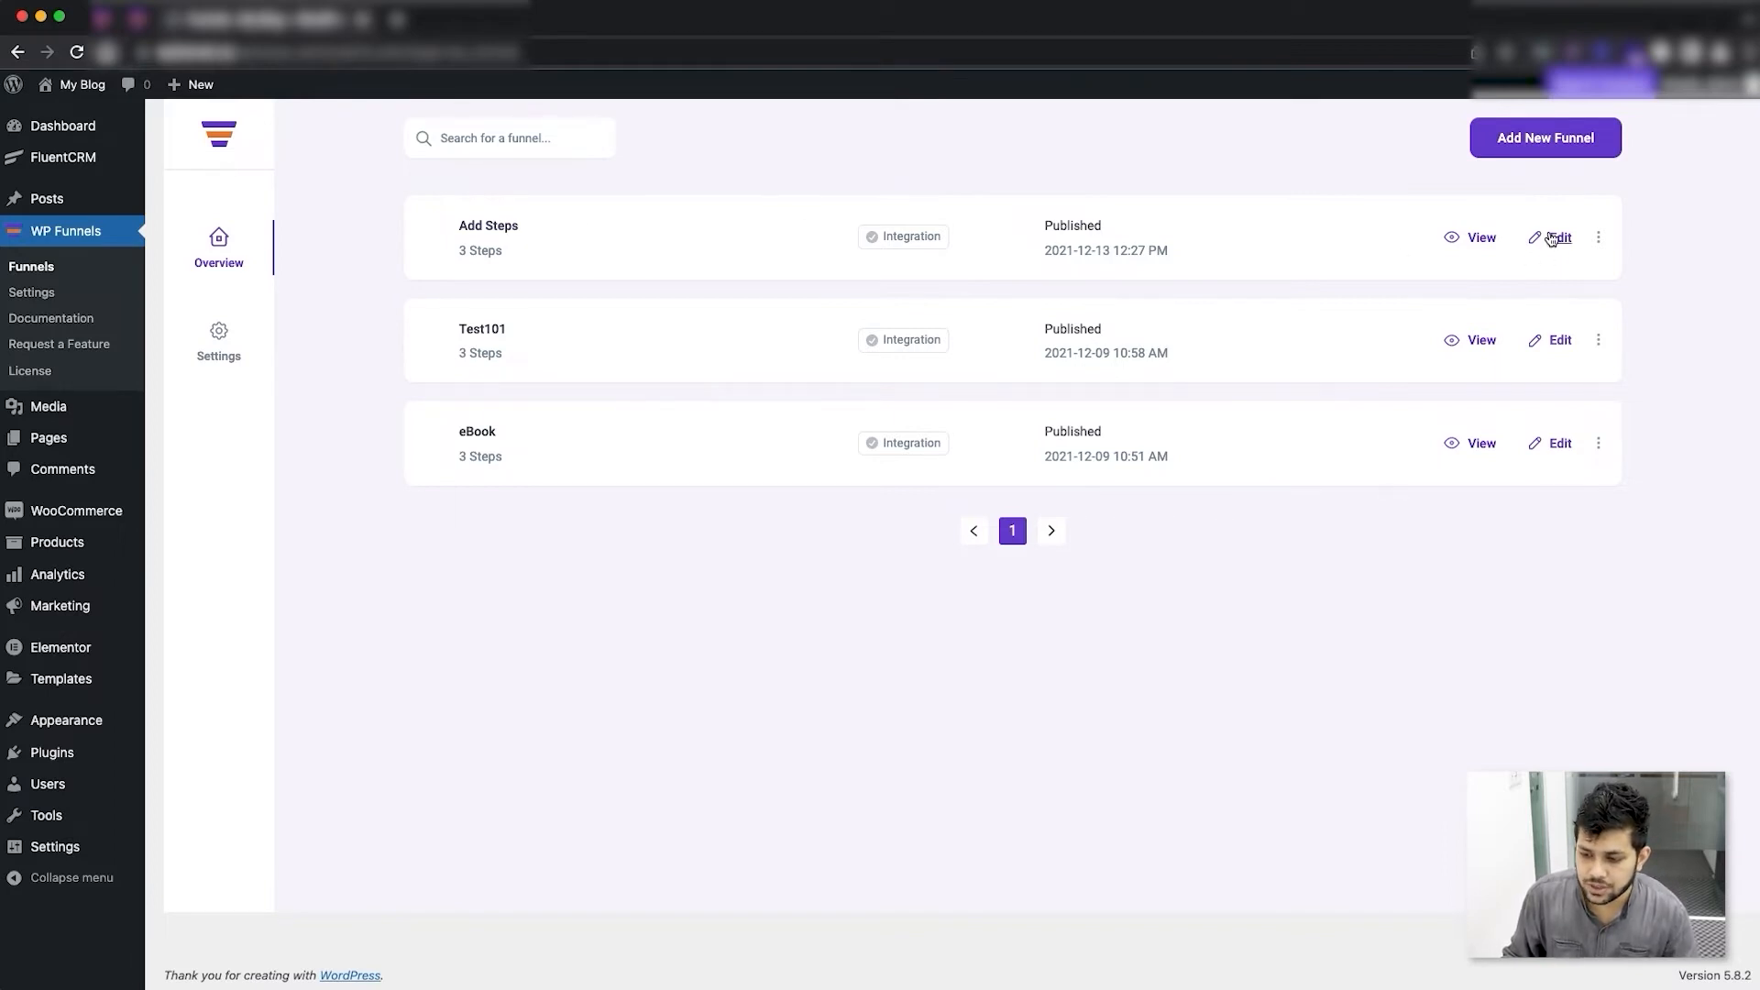
Edit the Add Steps funnel and bring up the Checkout step's product settings.
left_click(1554, 236)
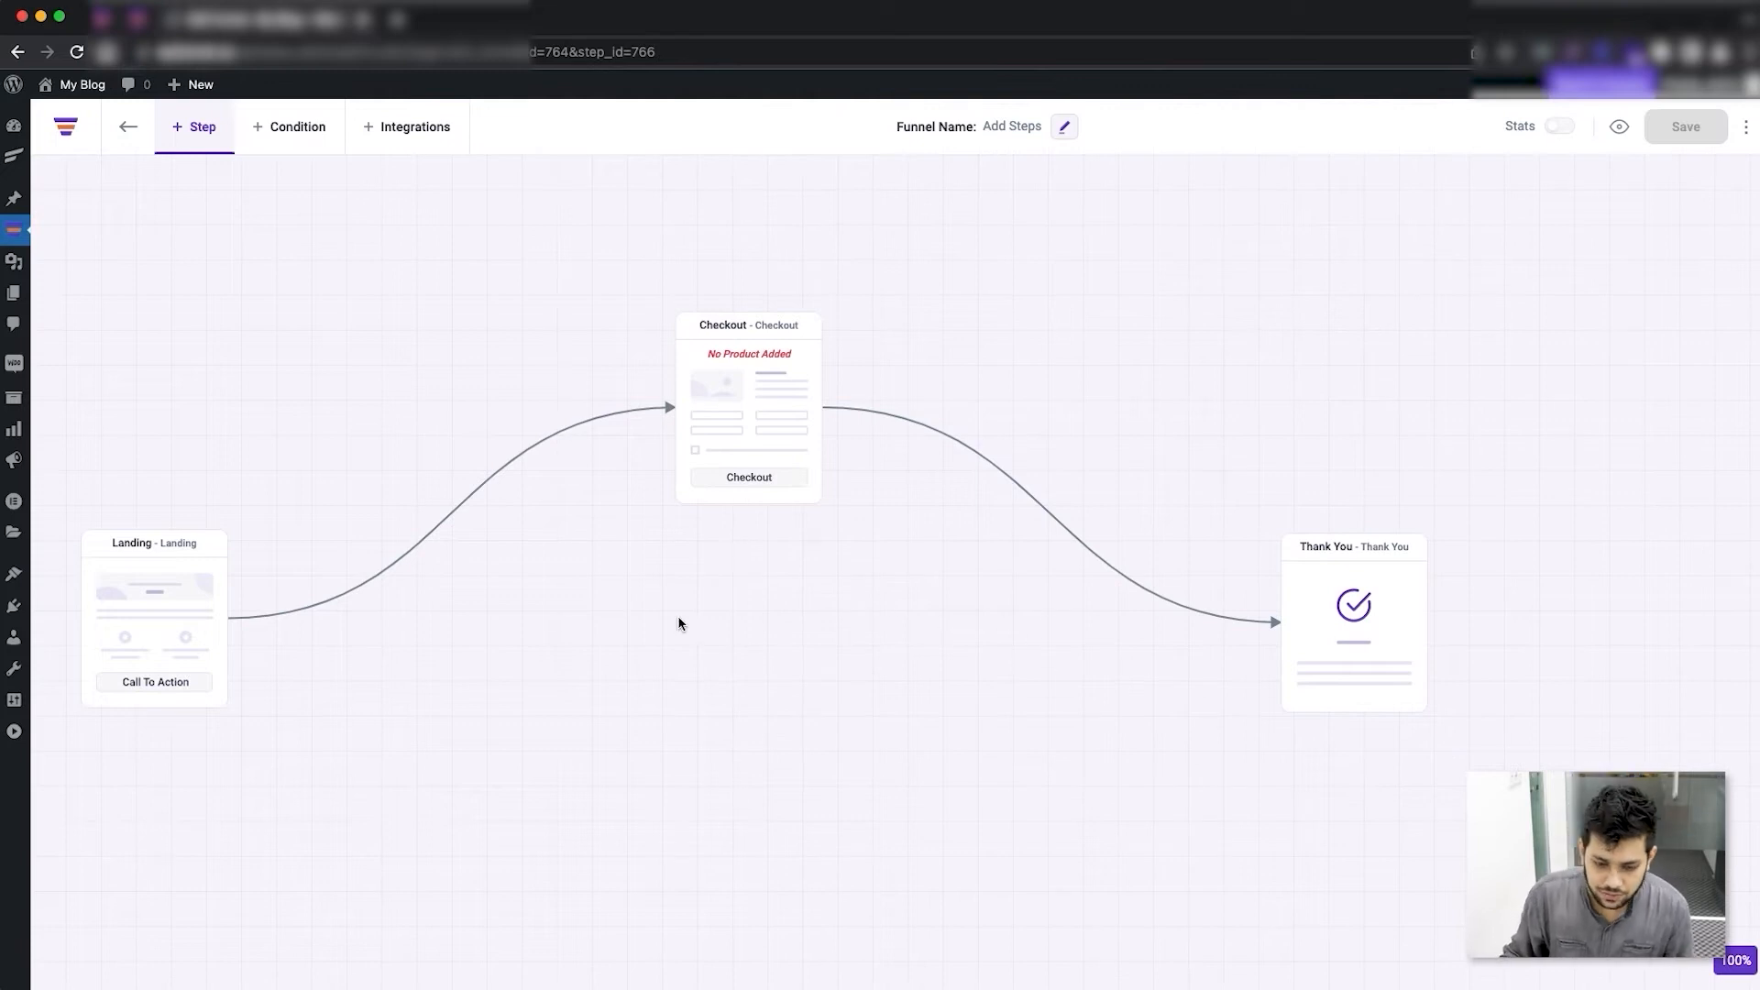
mouse_move(537, 620)
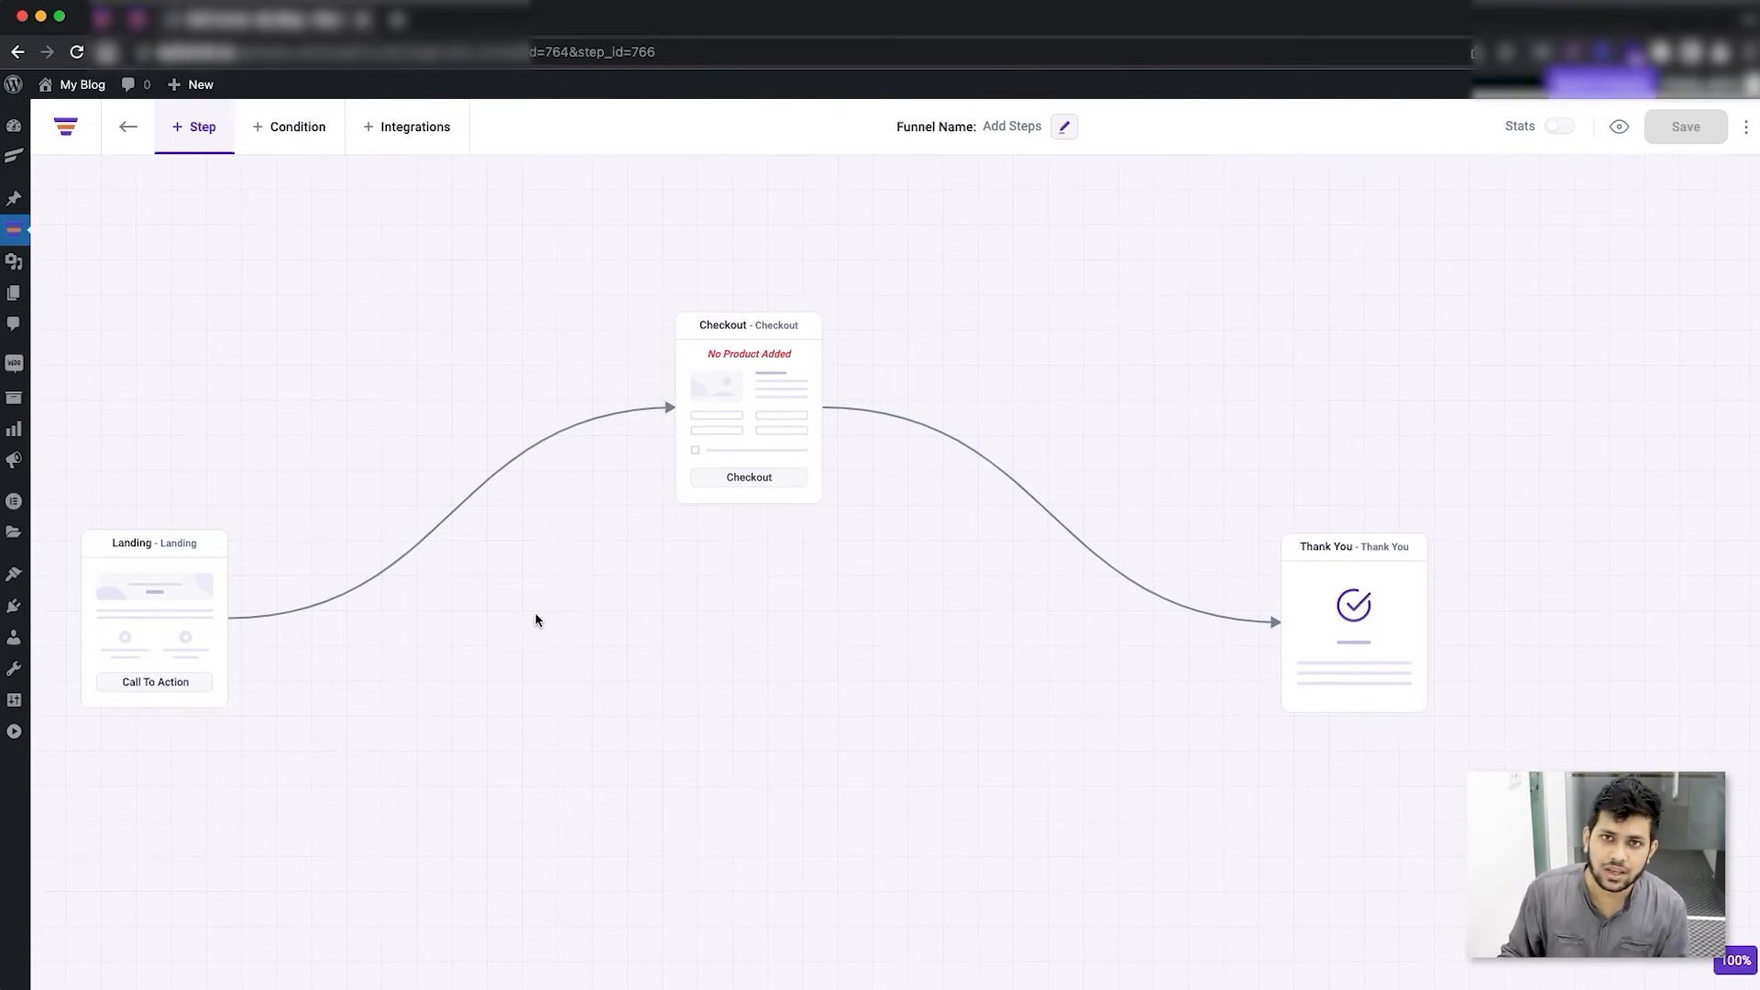
mouse_move(825, 587)
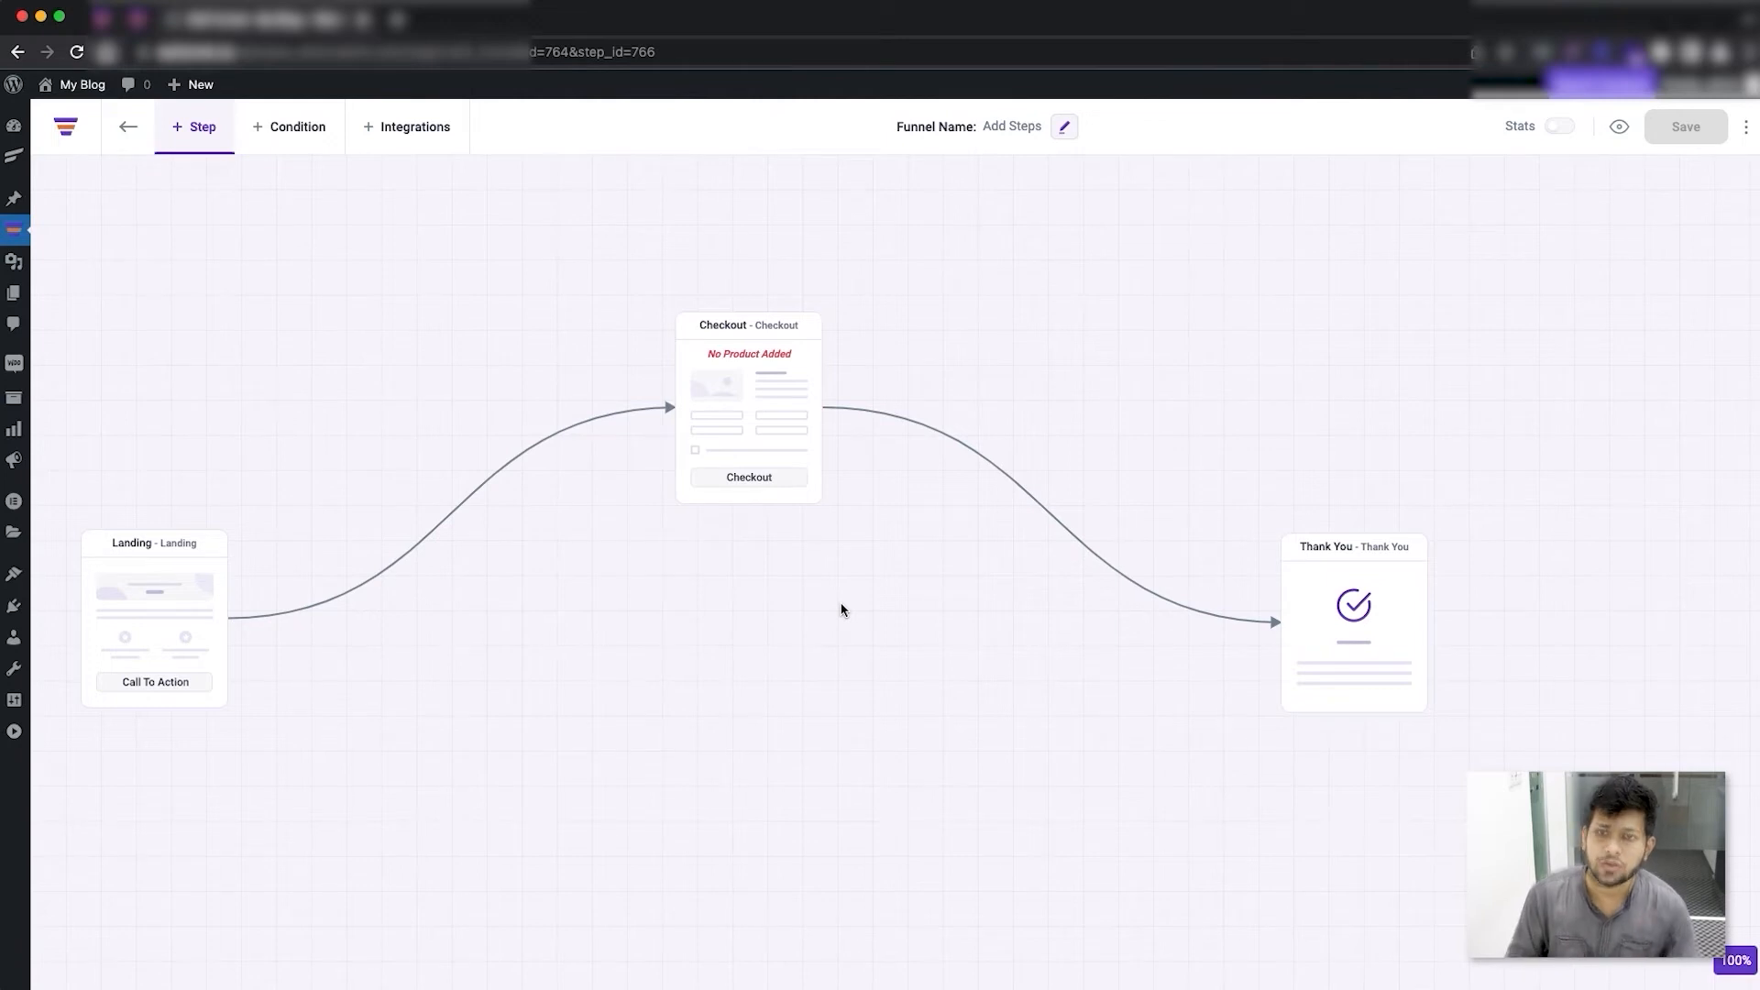
mouse_move(759, 632)
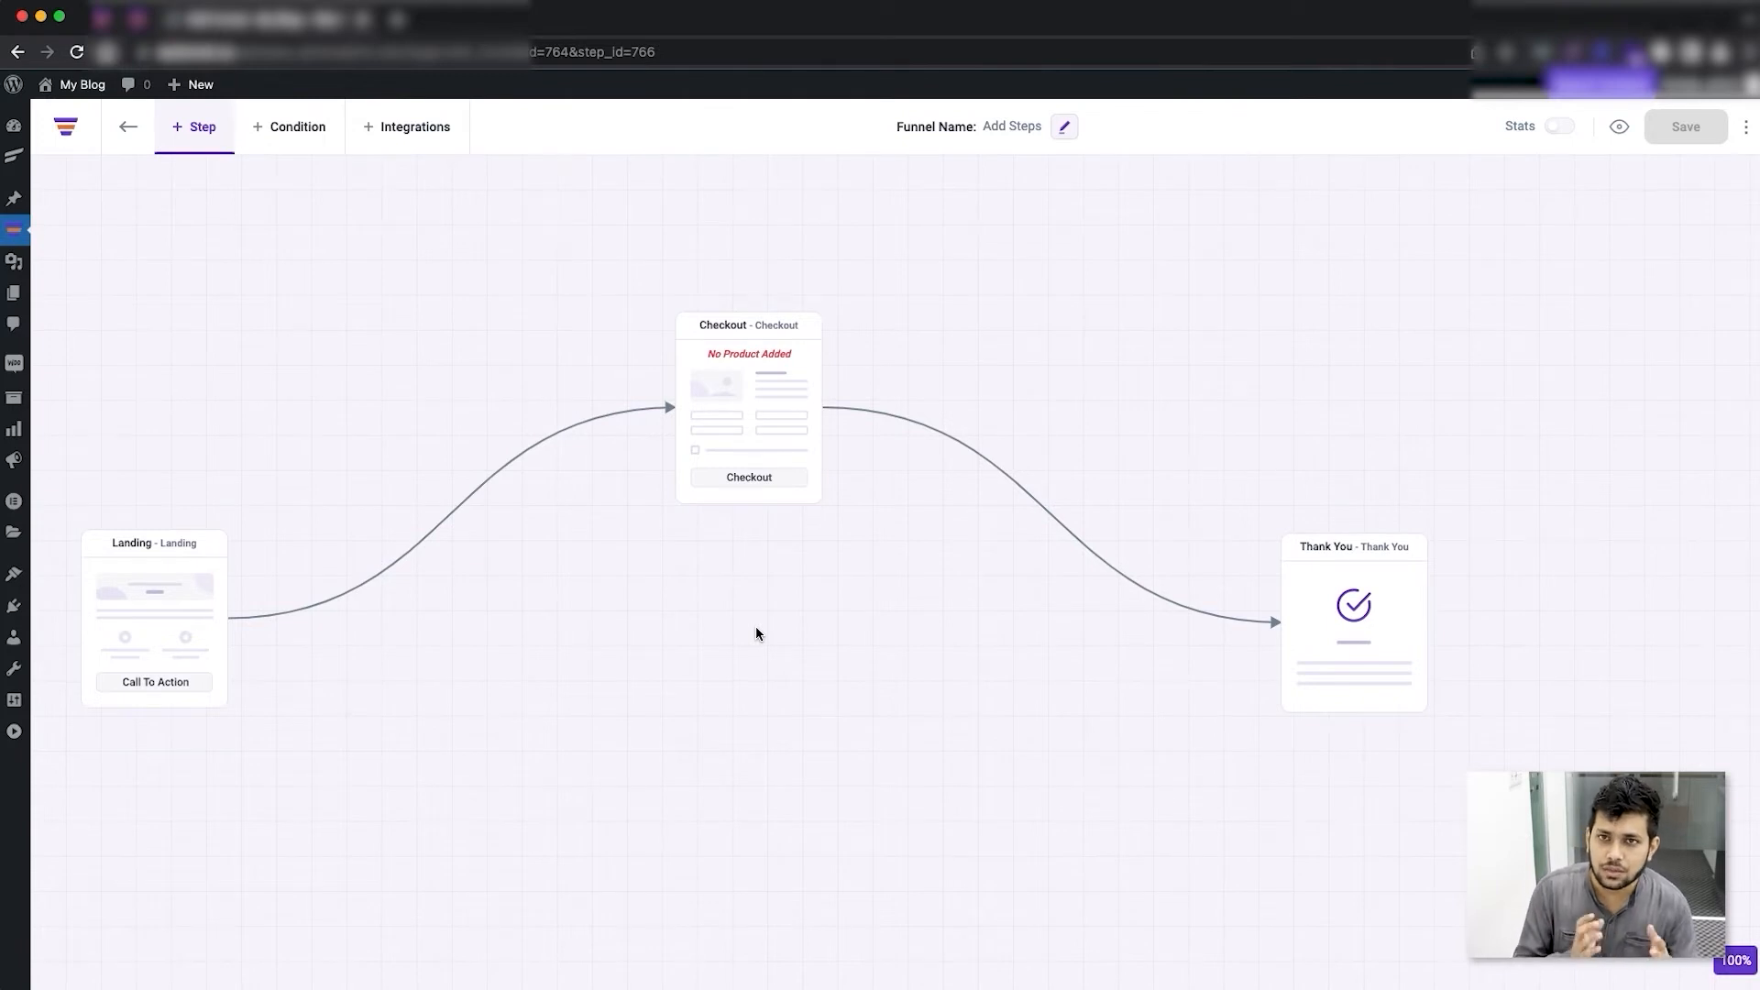
mouse_move(524, 368)
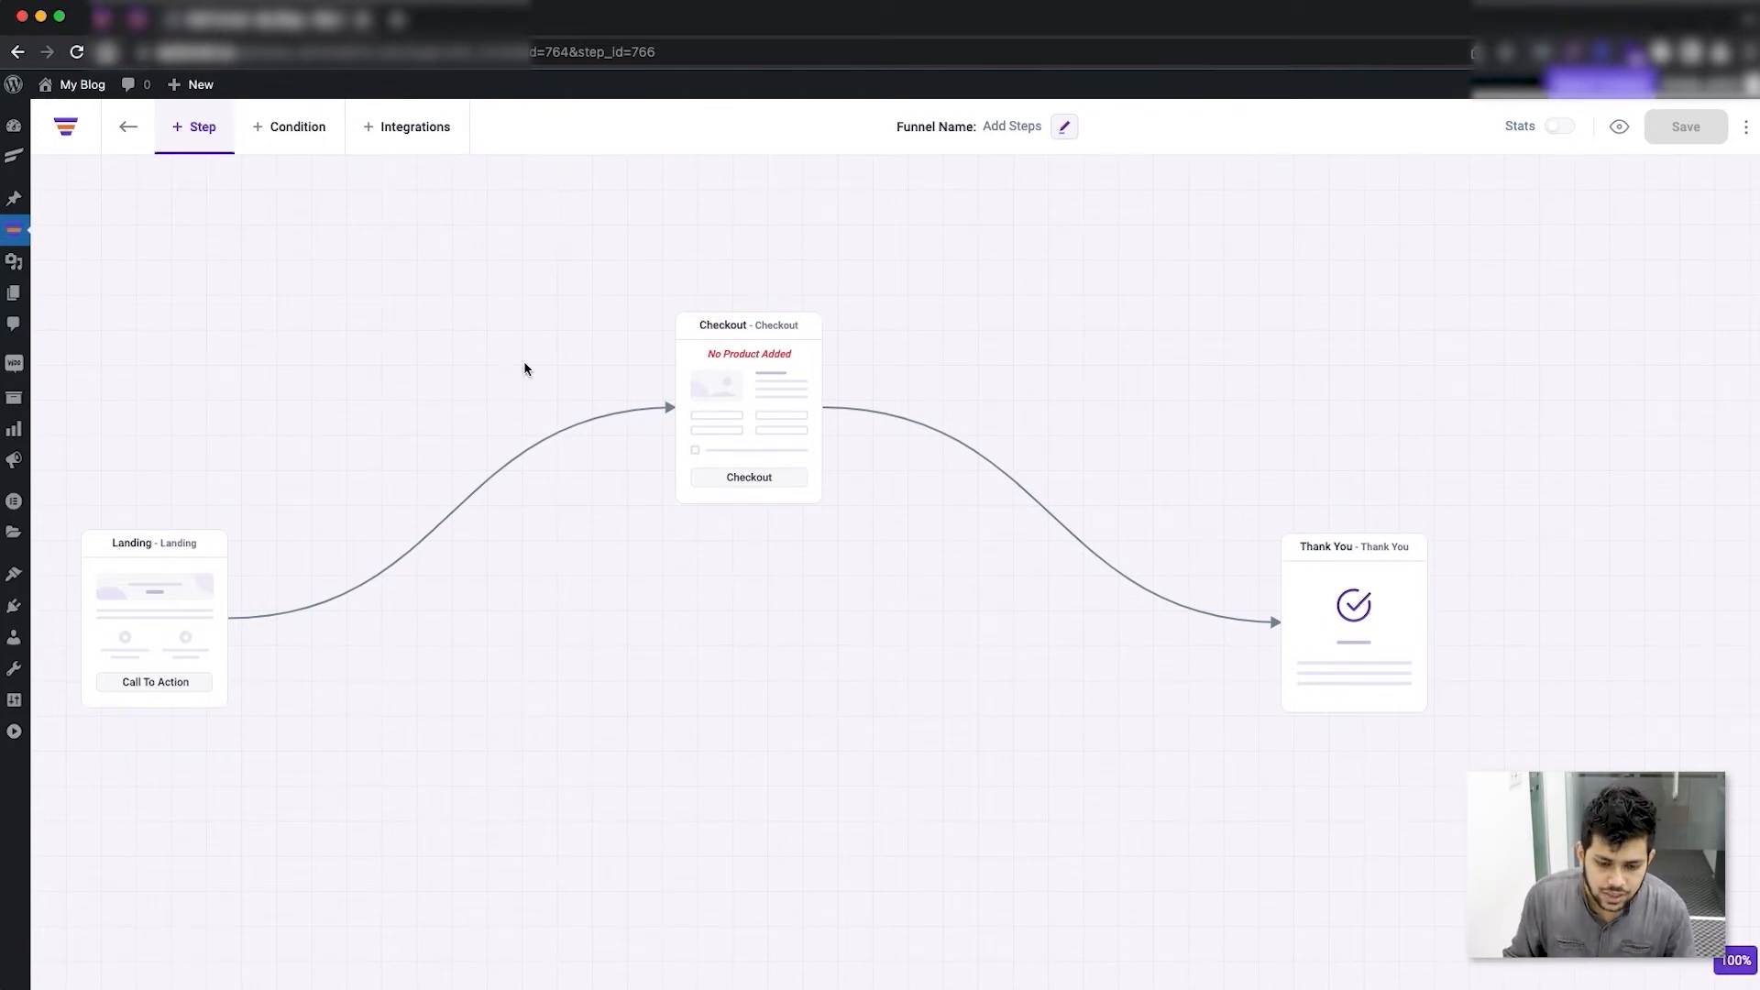
mouse_move(748, 316)
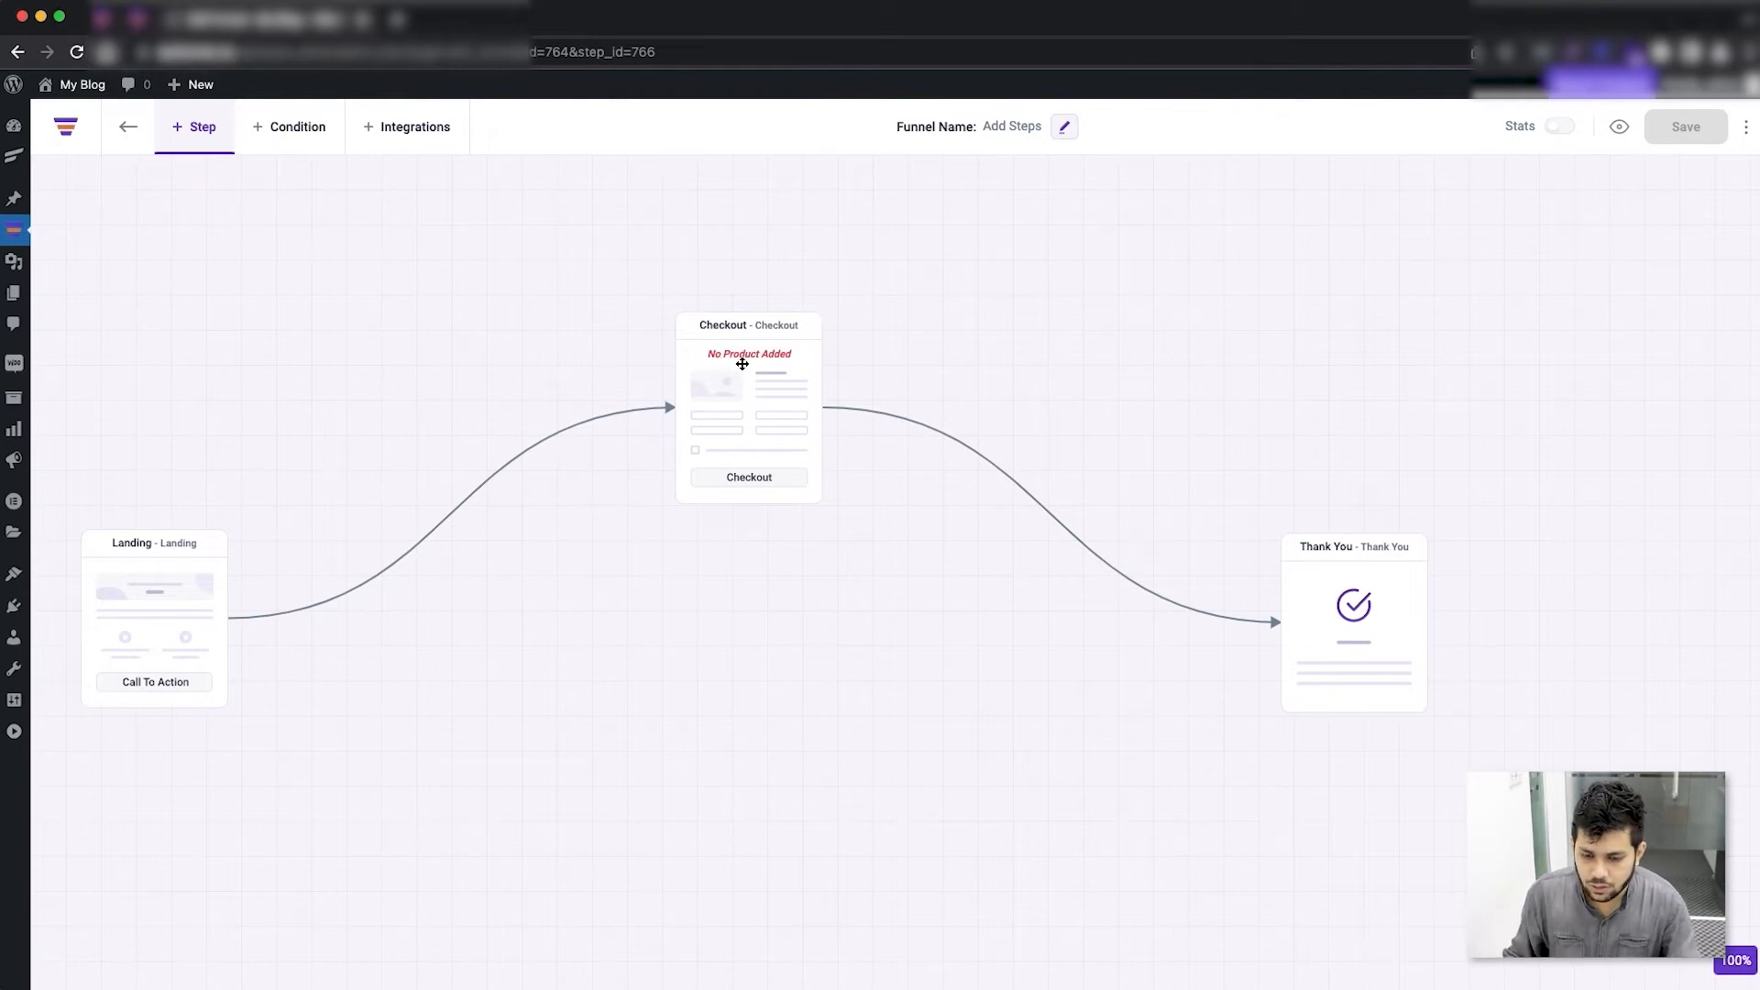
mouse_move(761, 356)
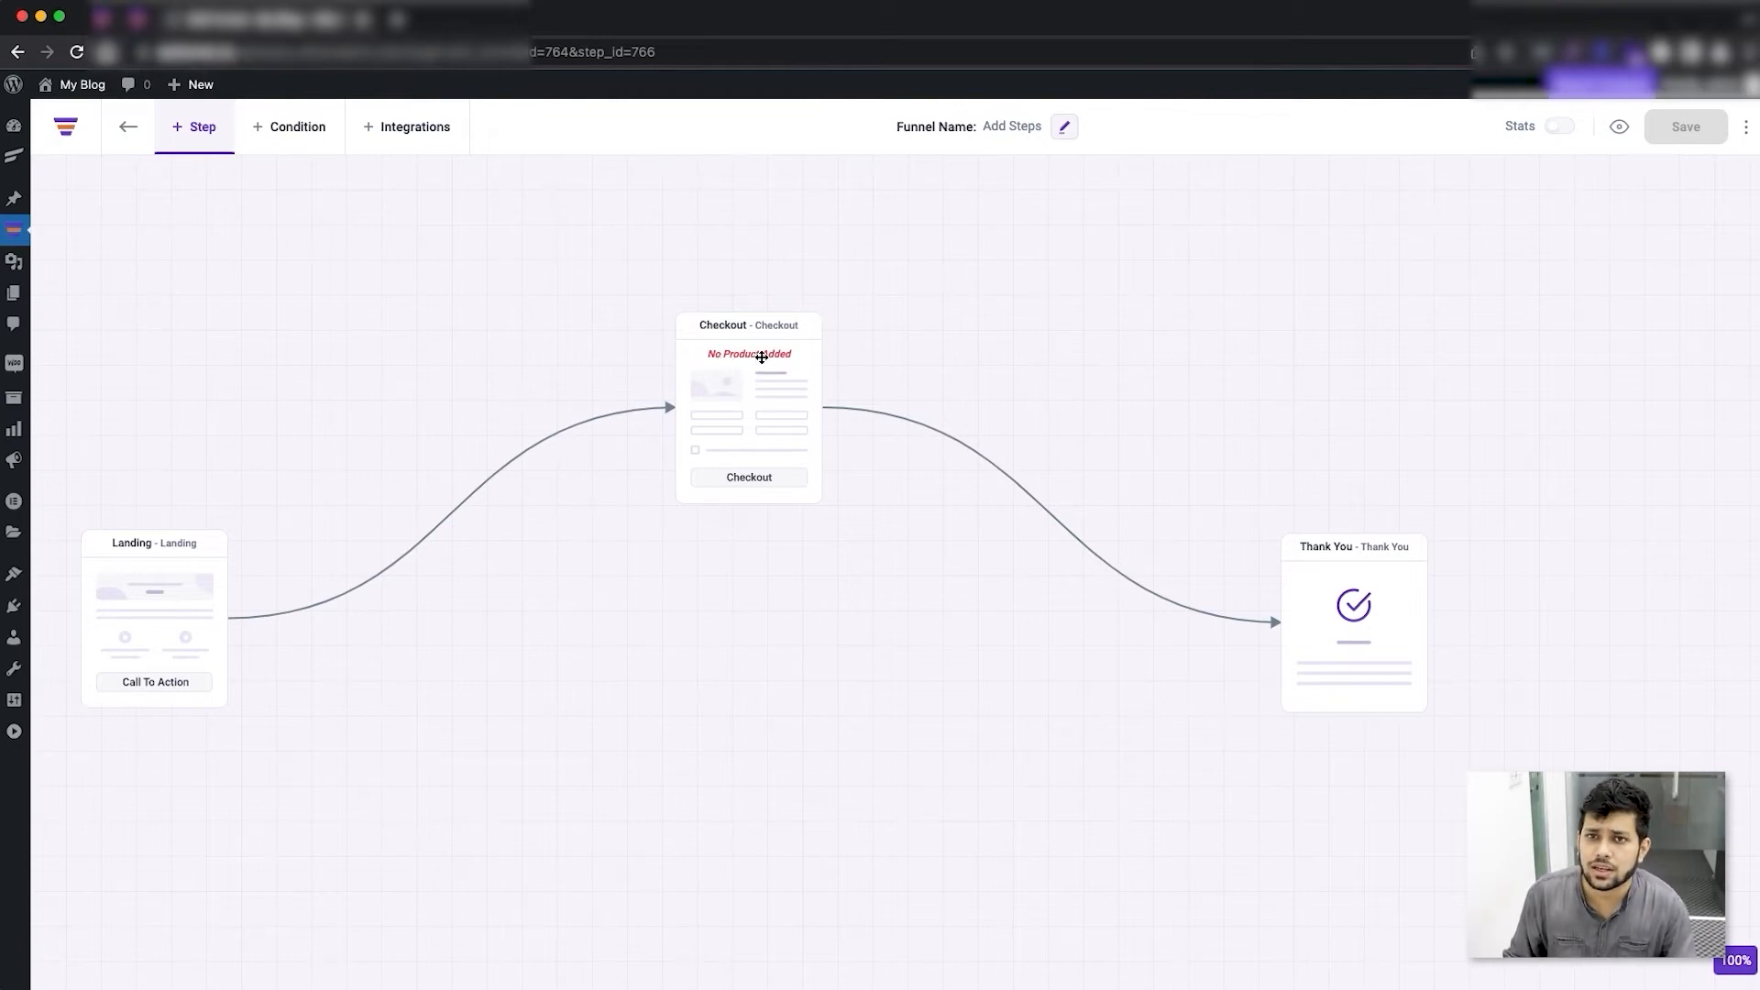
mouse_move(746, 363)
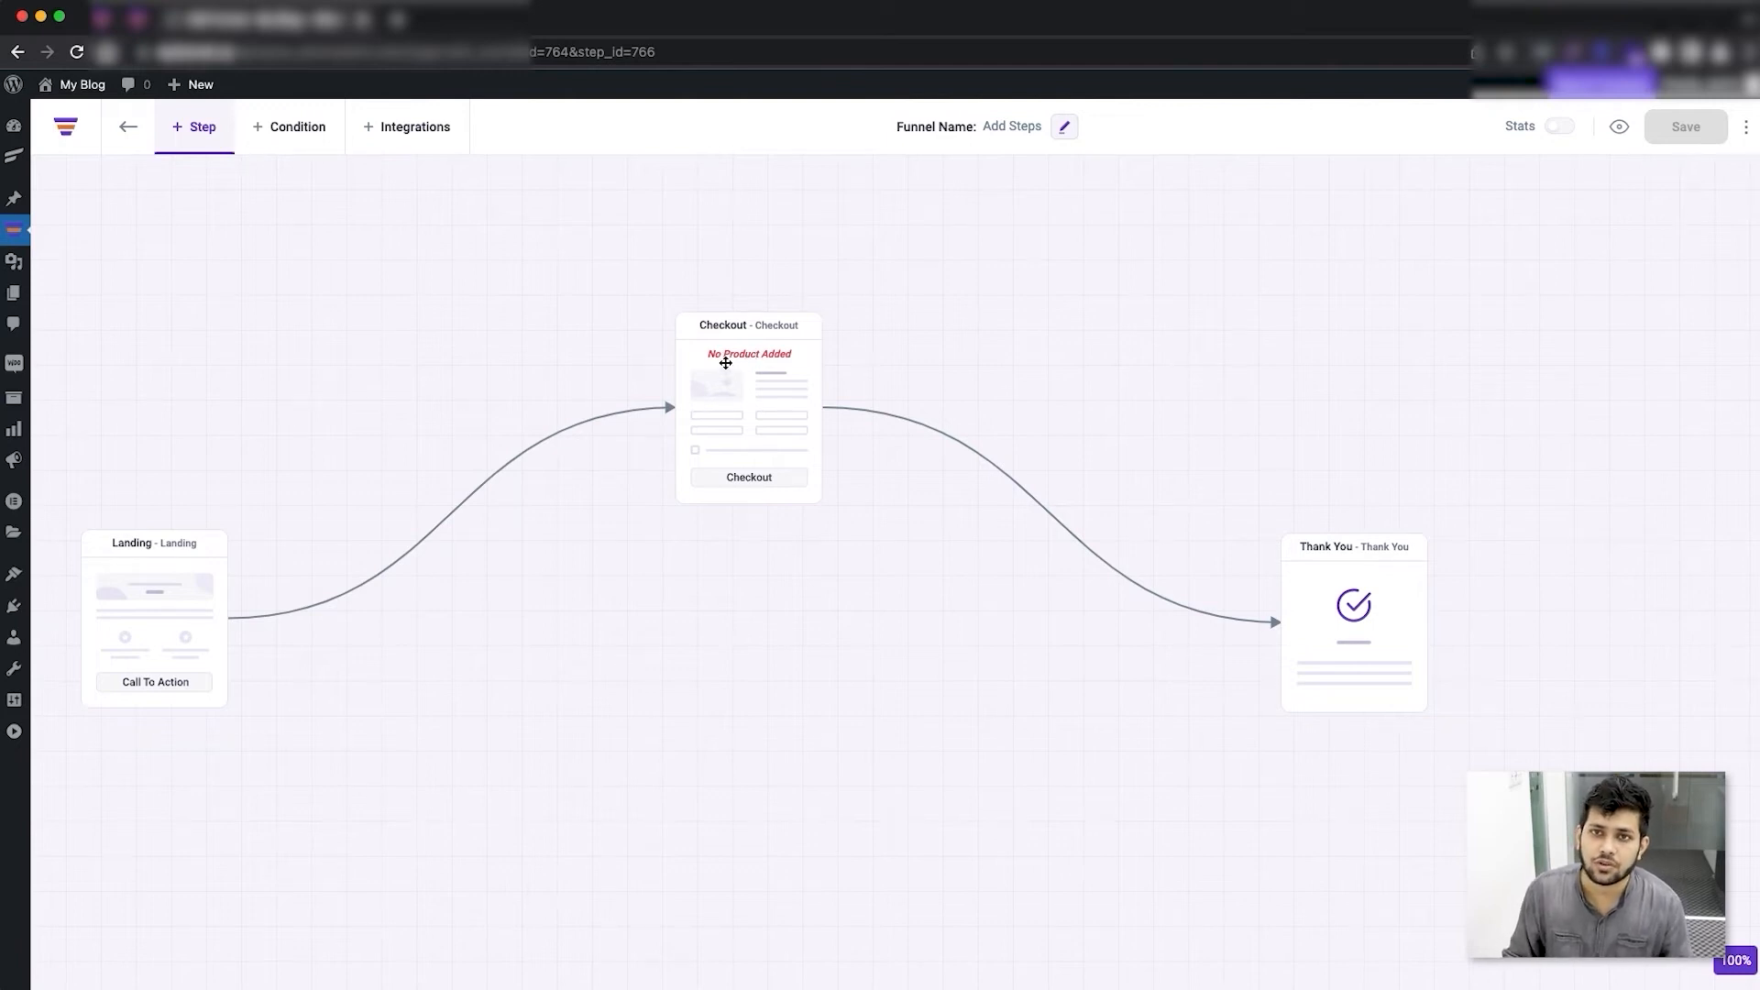
mouse_move(920, 473)
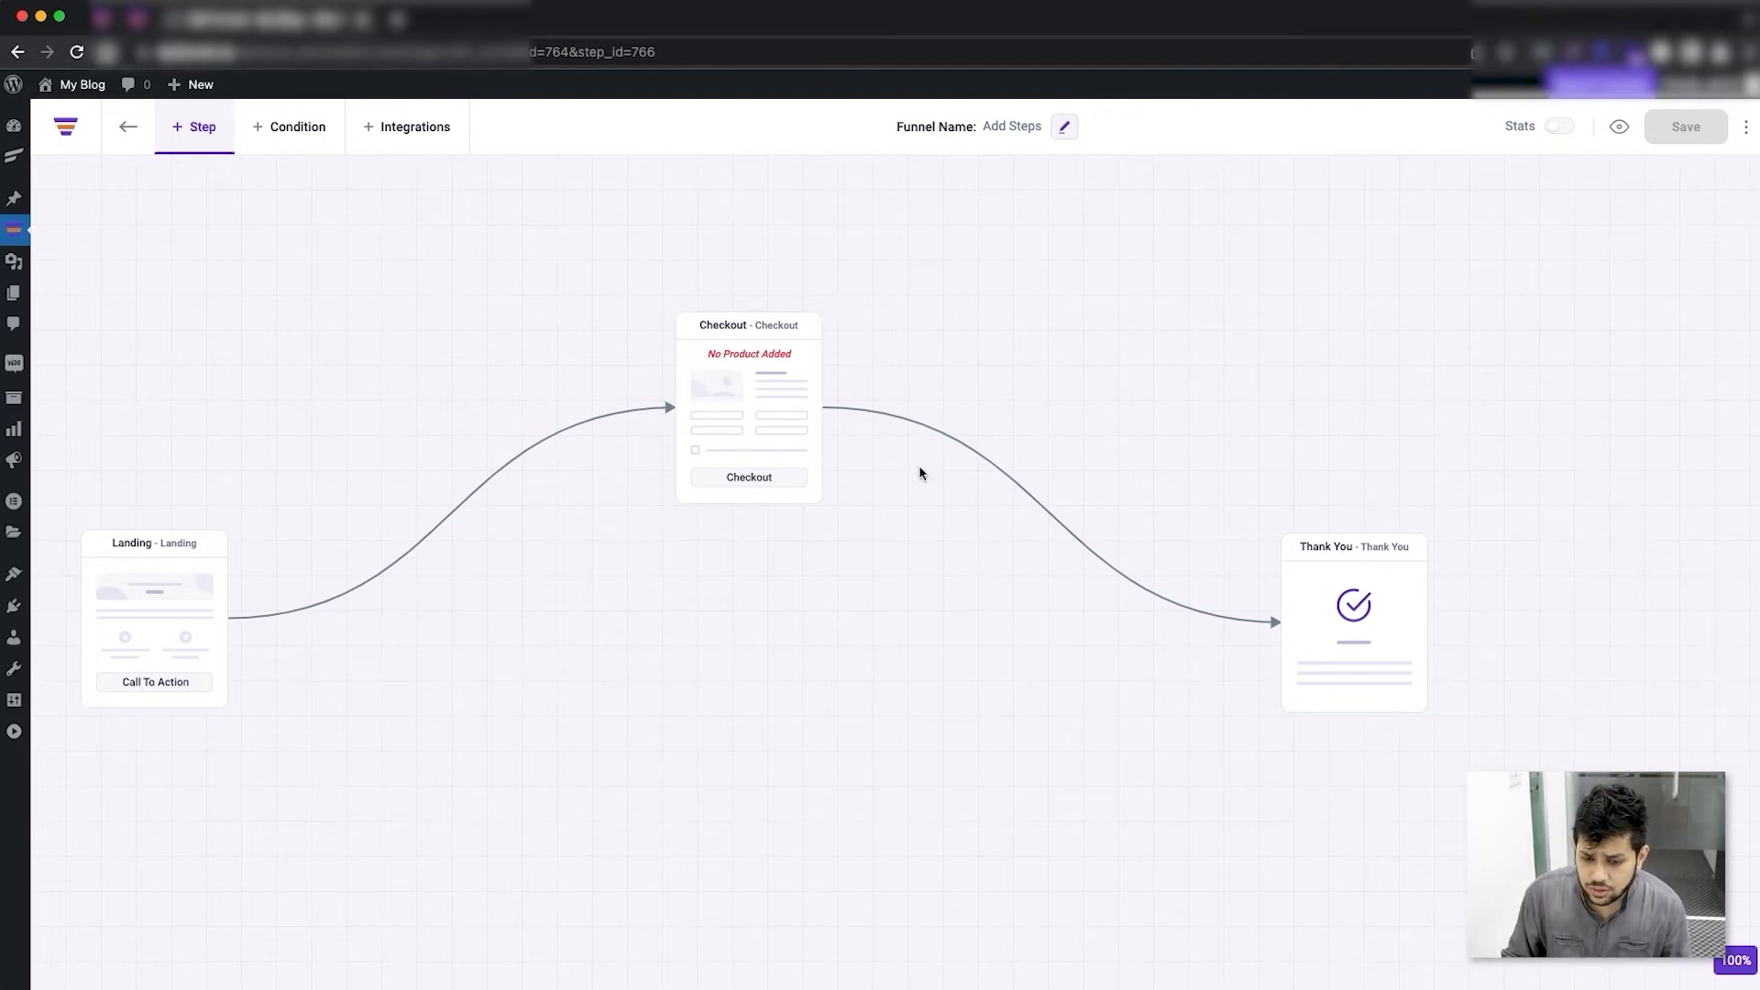
left_click(748, 413)
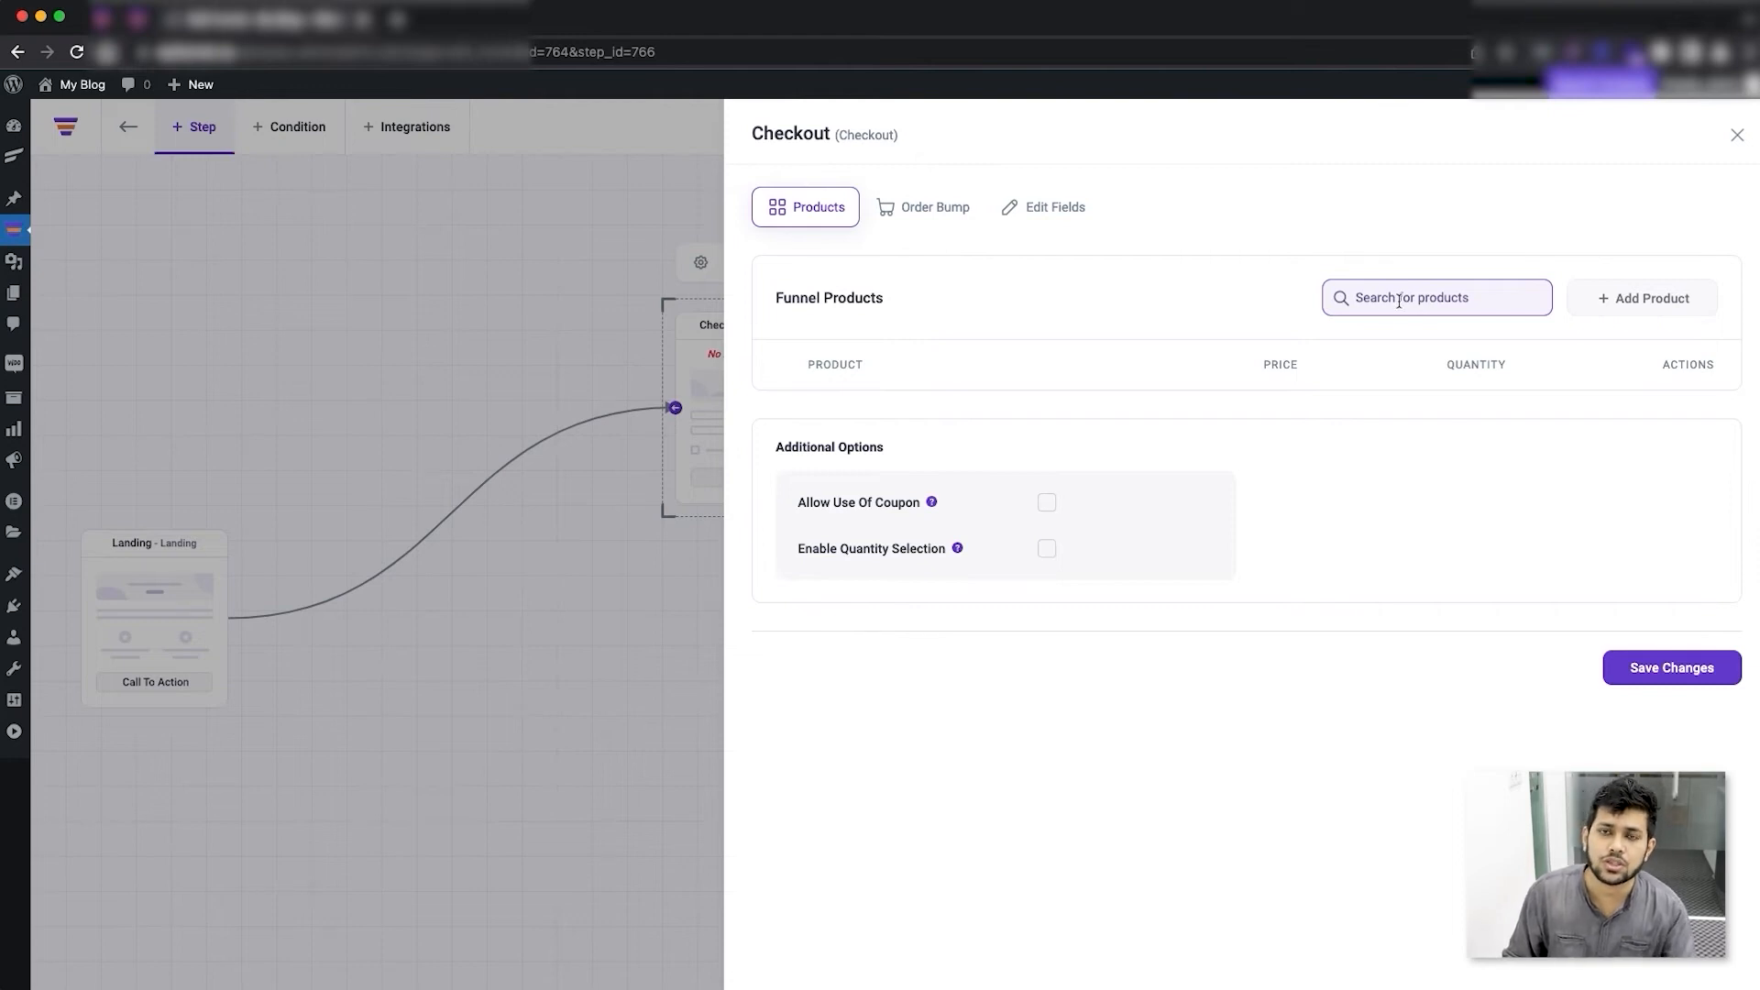
Search 'de' and add Design Thinking - eBook as the checkout's funnel product ($20.00, qty 1).
left_click(1438, 297)
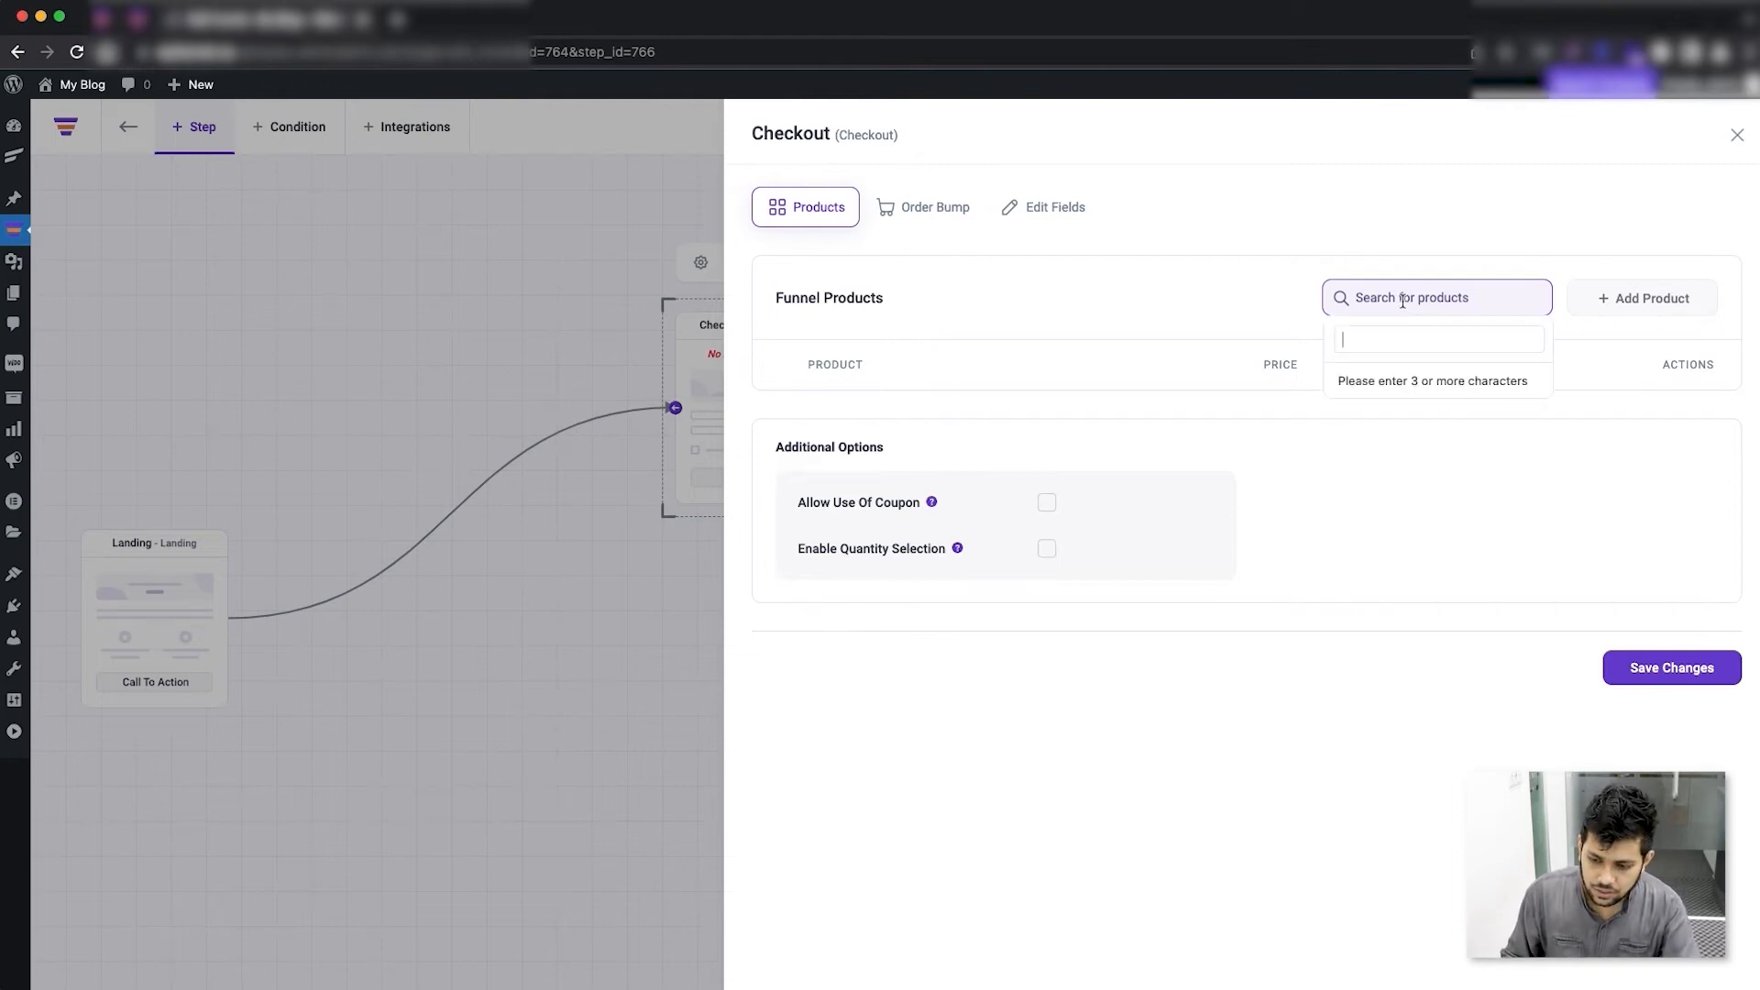
type("design")
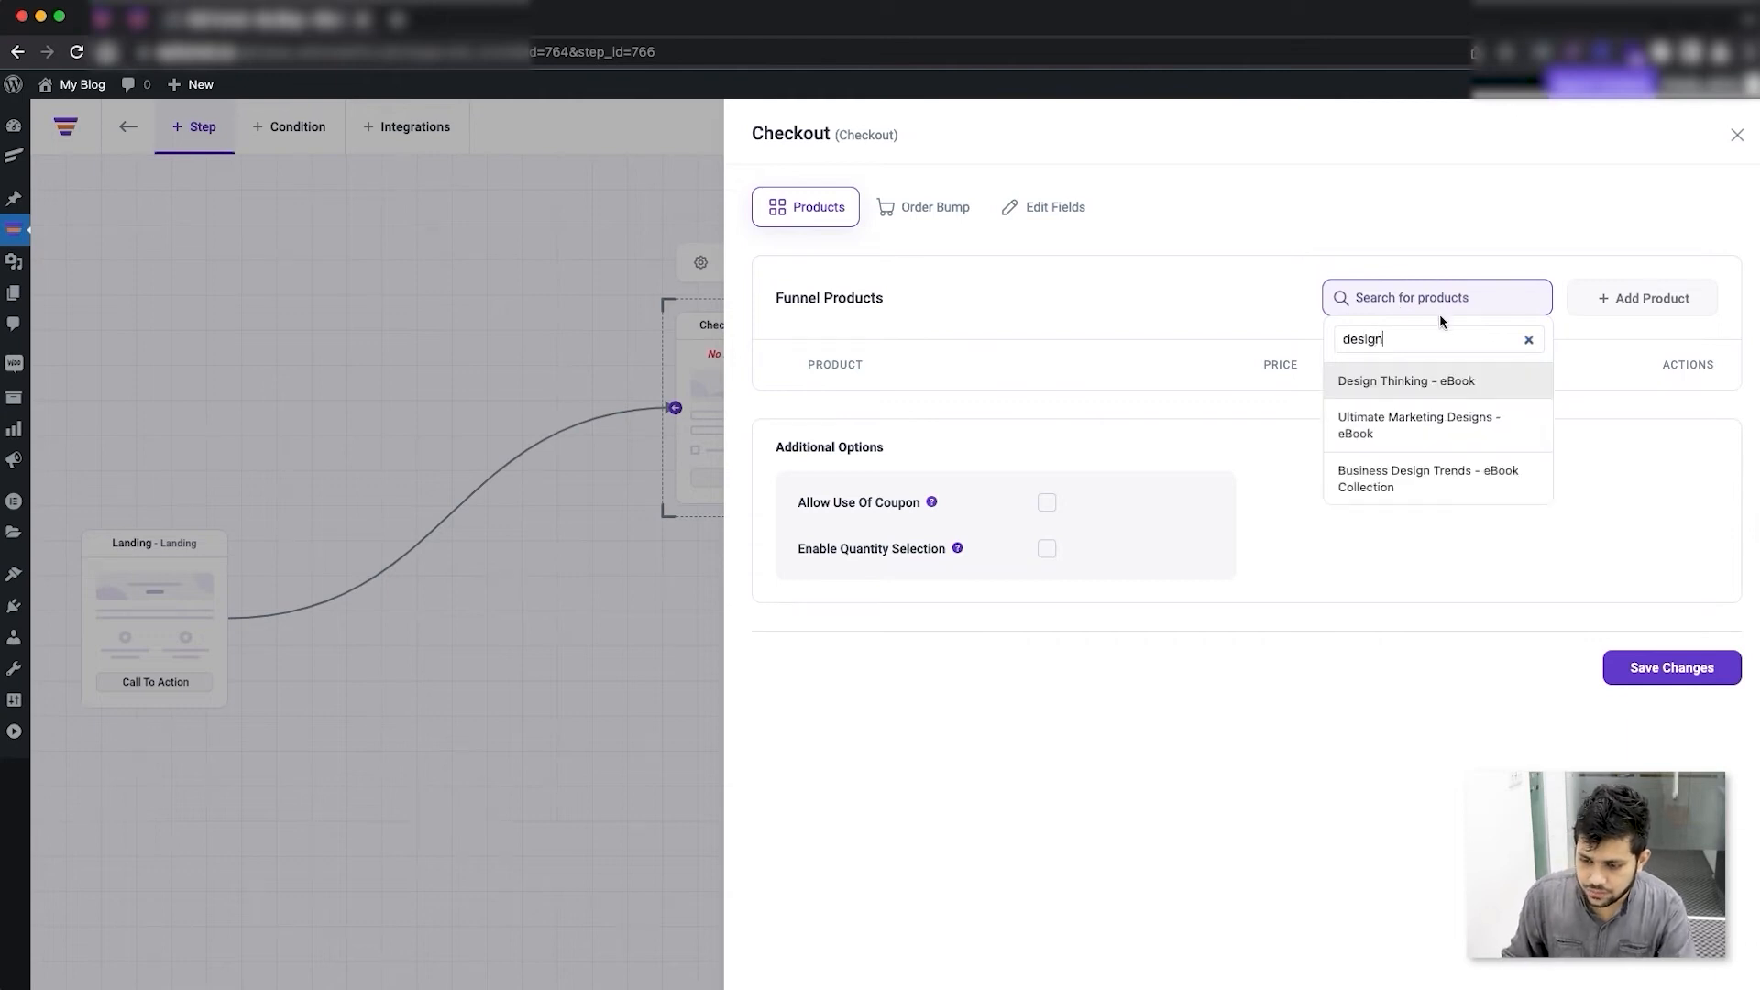
left_click(1404, 381)
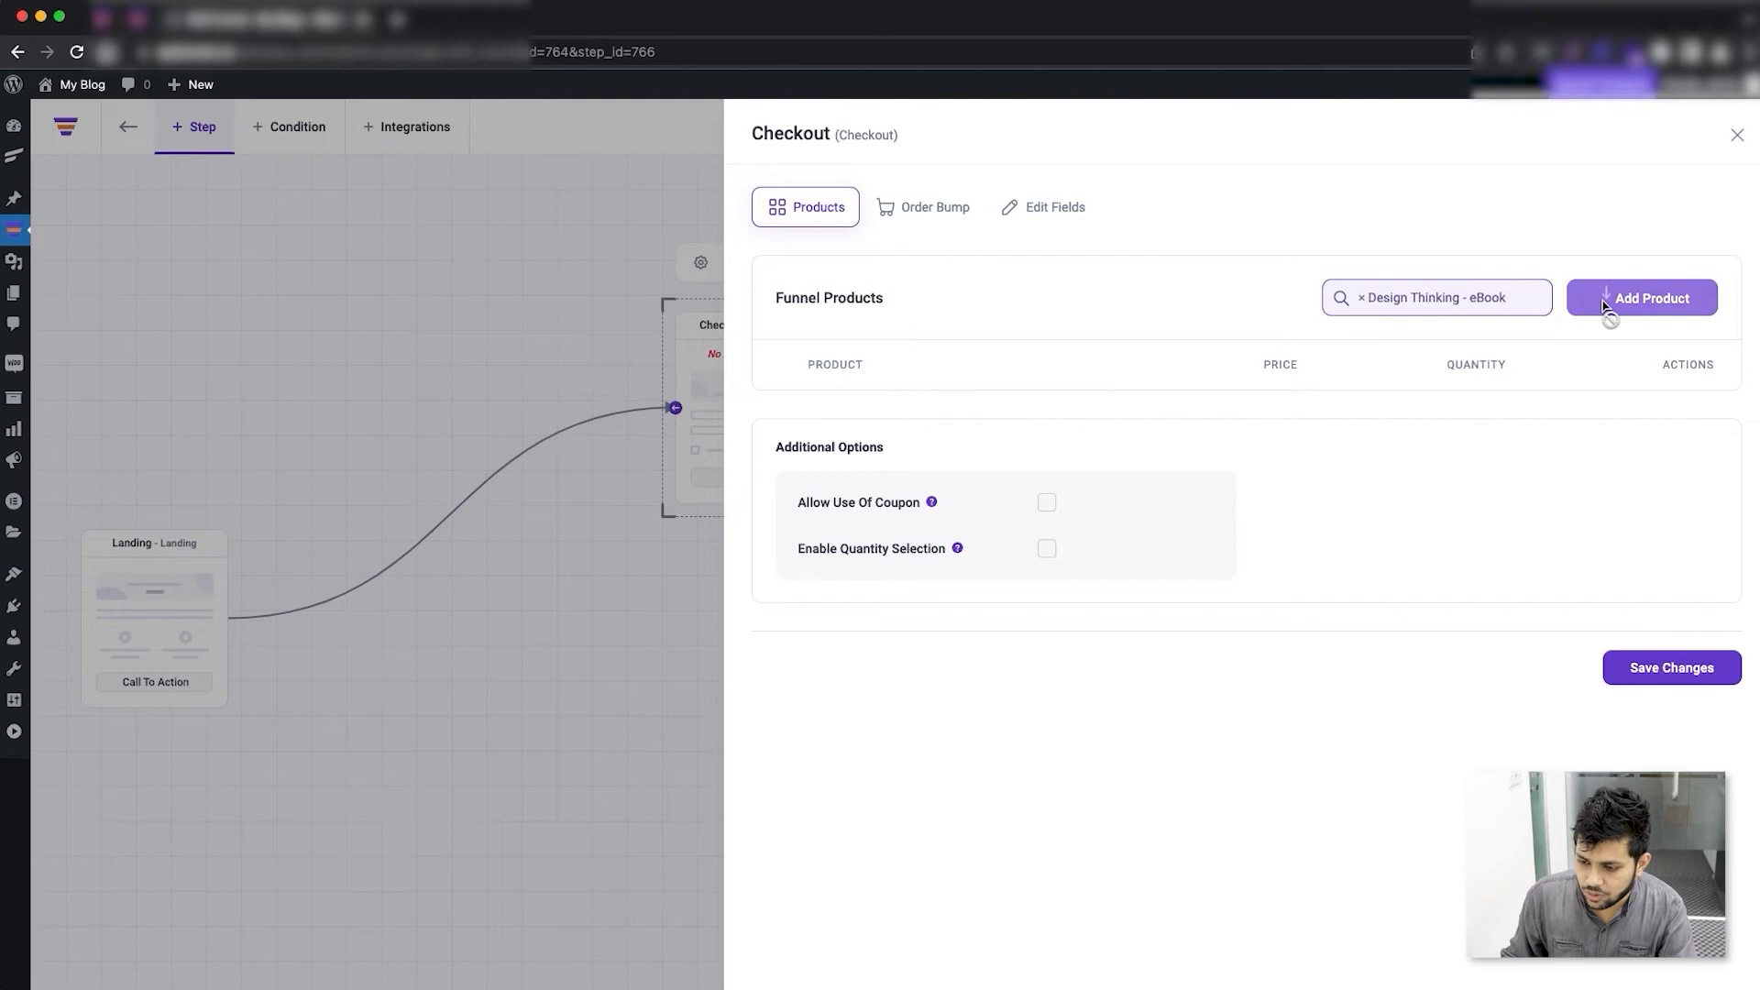
left_click(1640, 297)
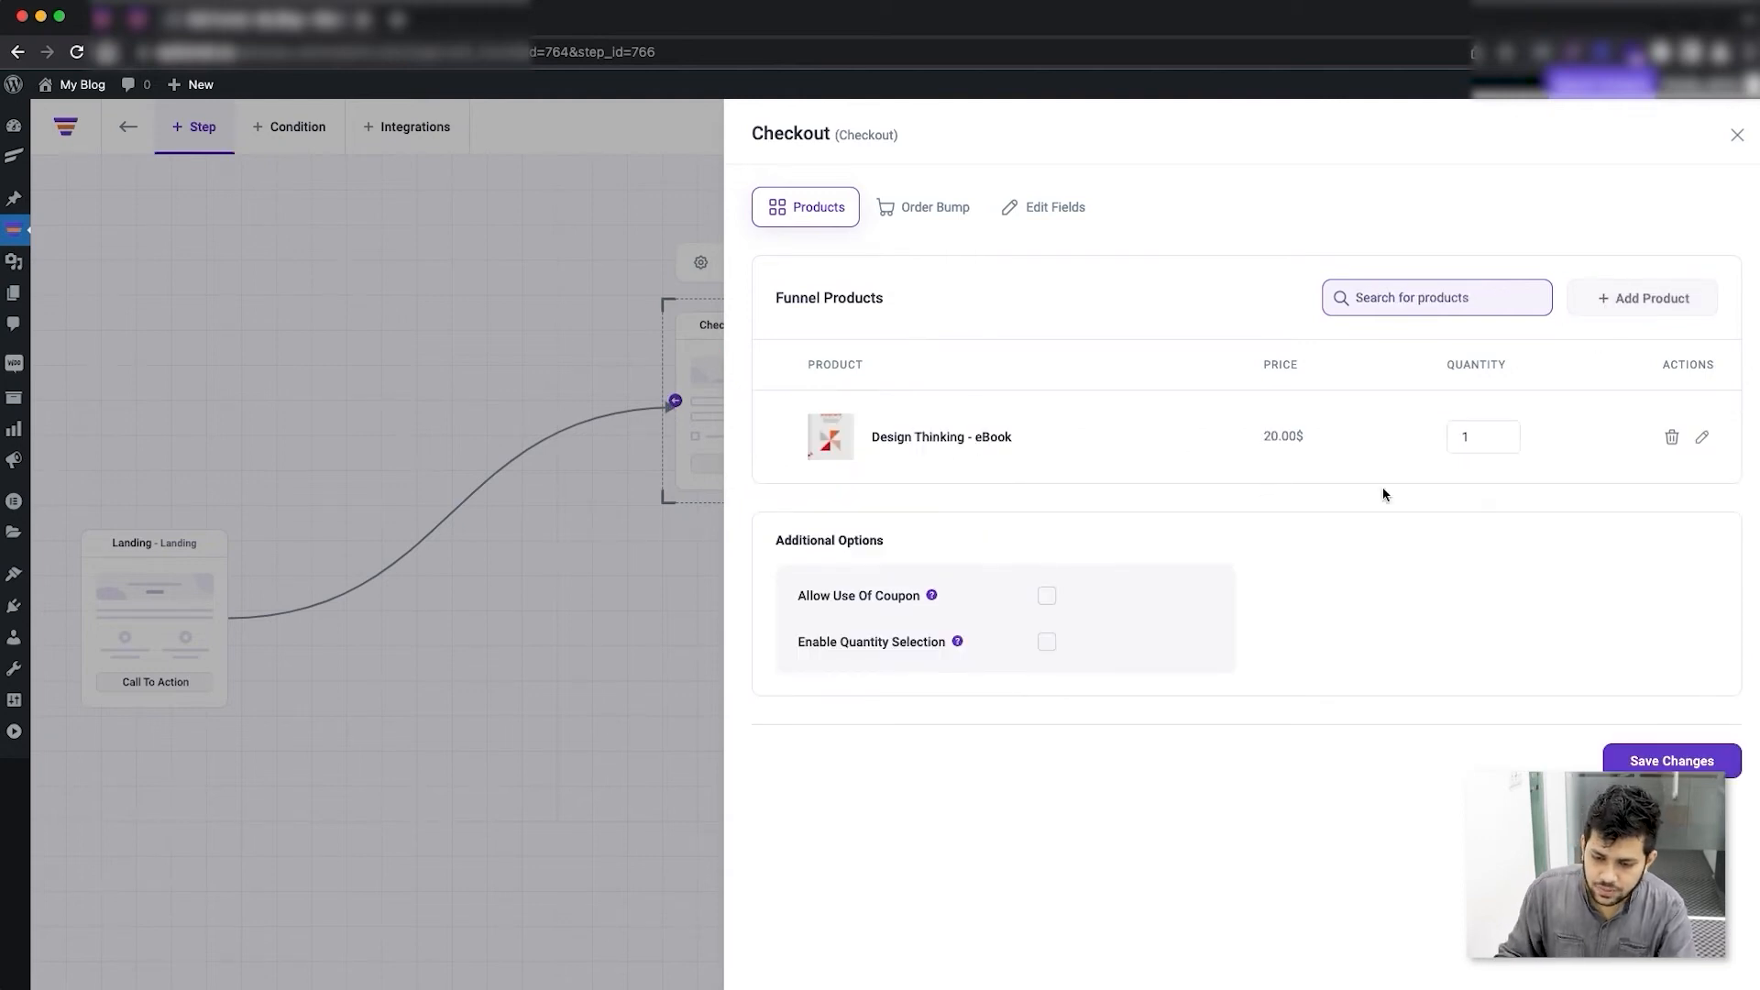
Save the checkout product changes and close the panel back to the funnel canvas.
left_click(1438, 297)
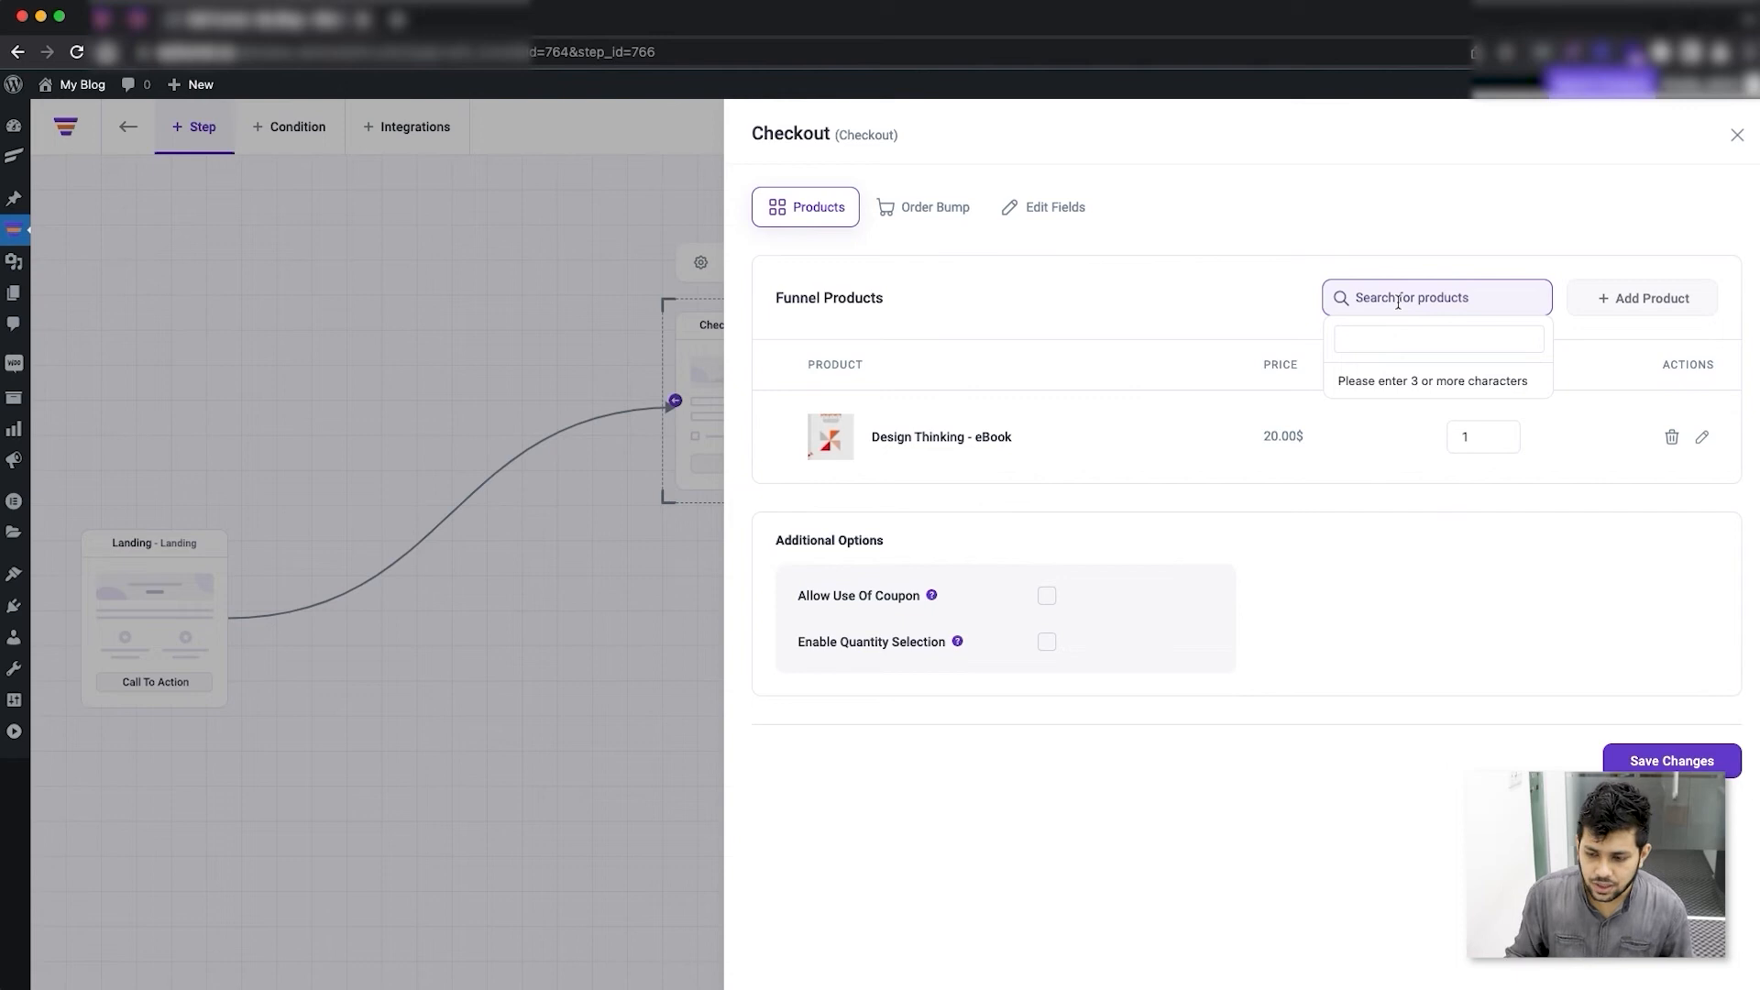
left_click(1067, 495)
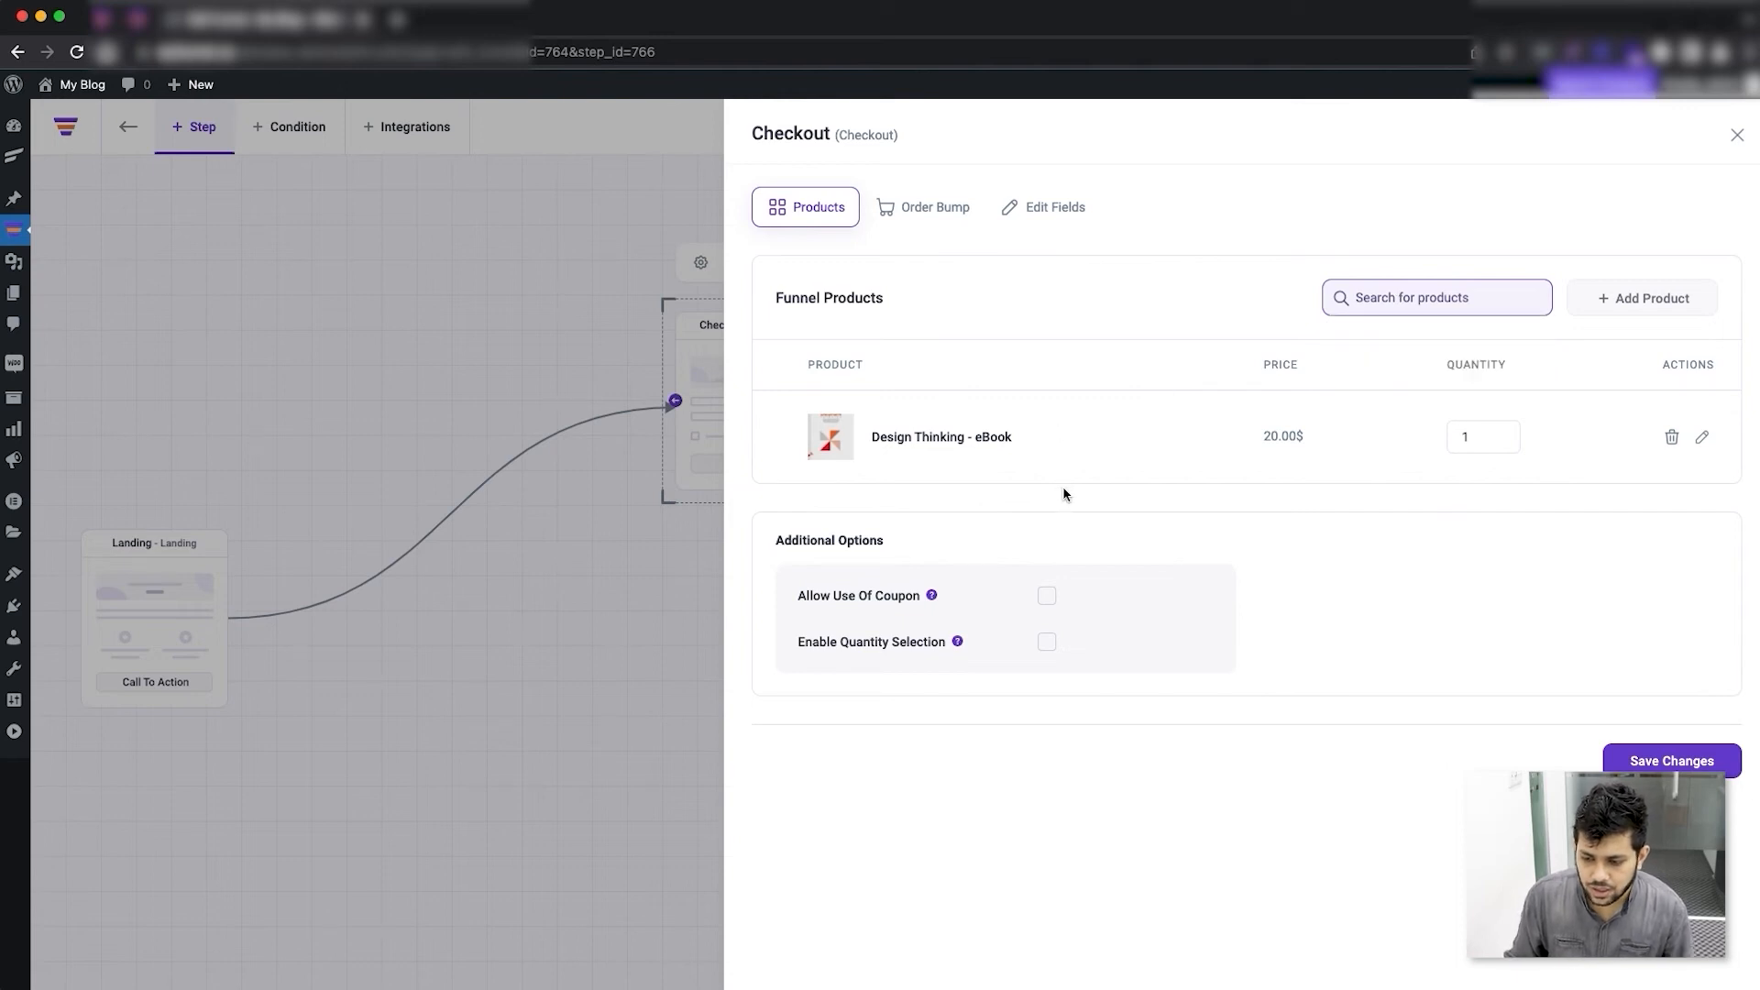
left_click(1672, 761)
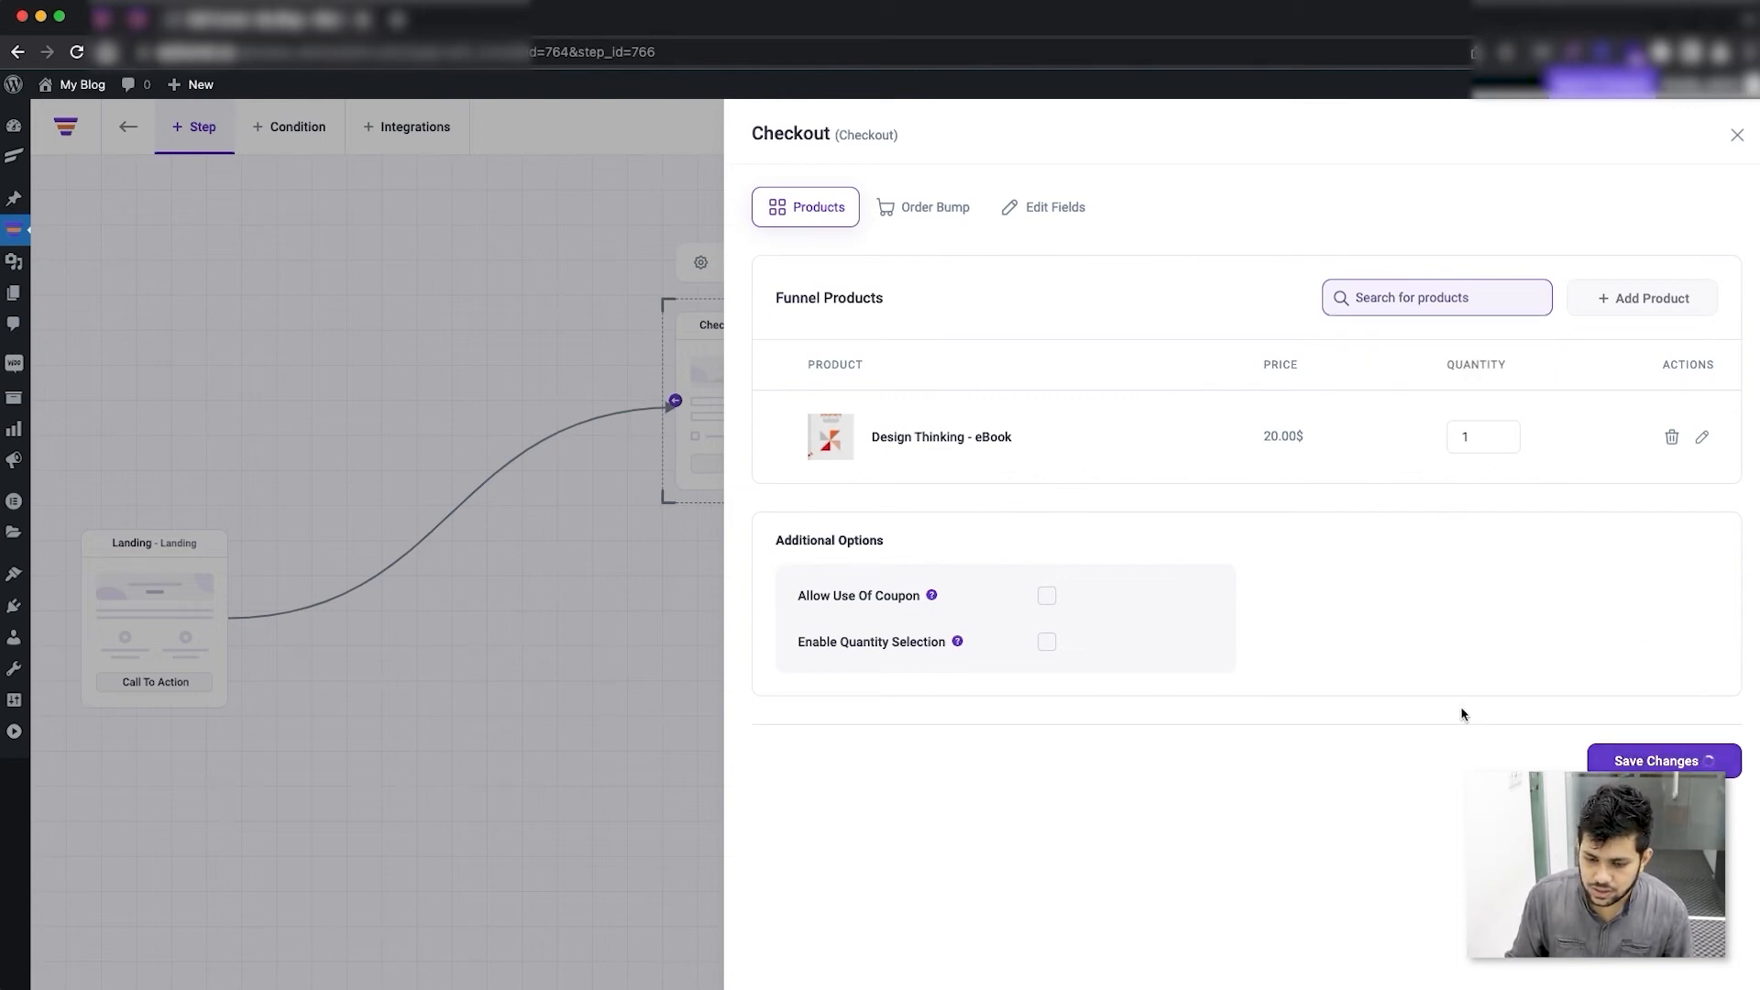
left_click(1657, 759)
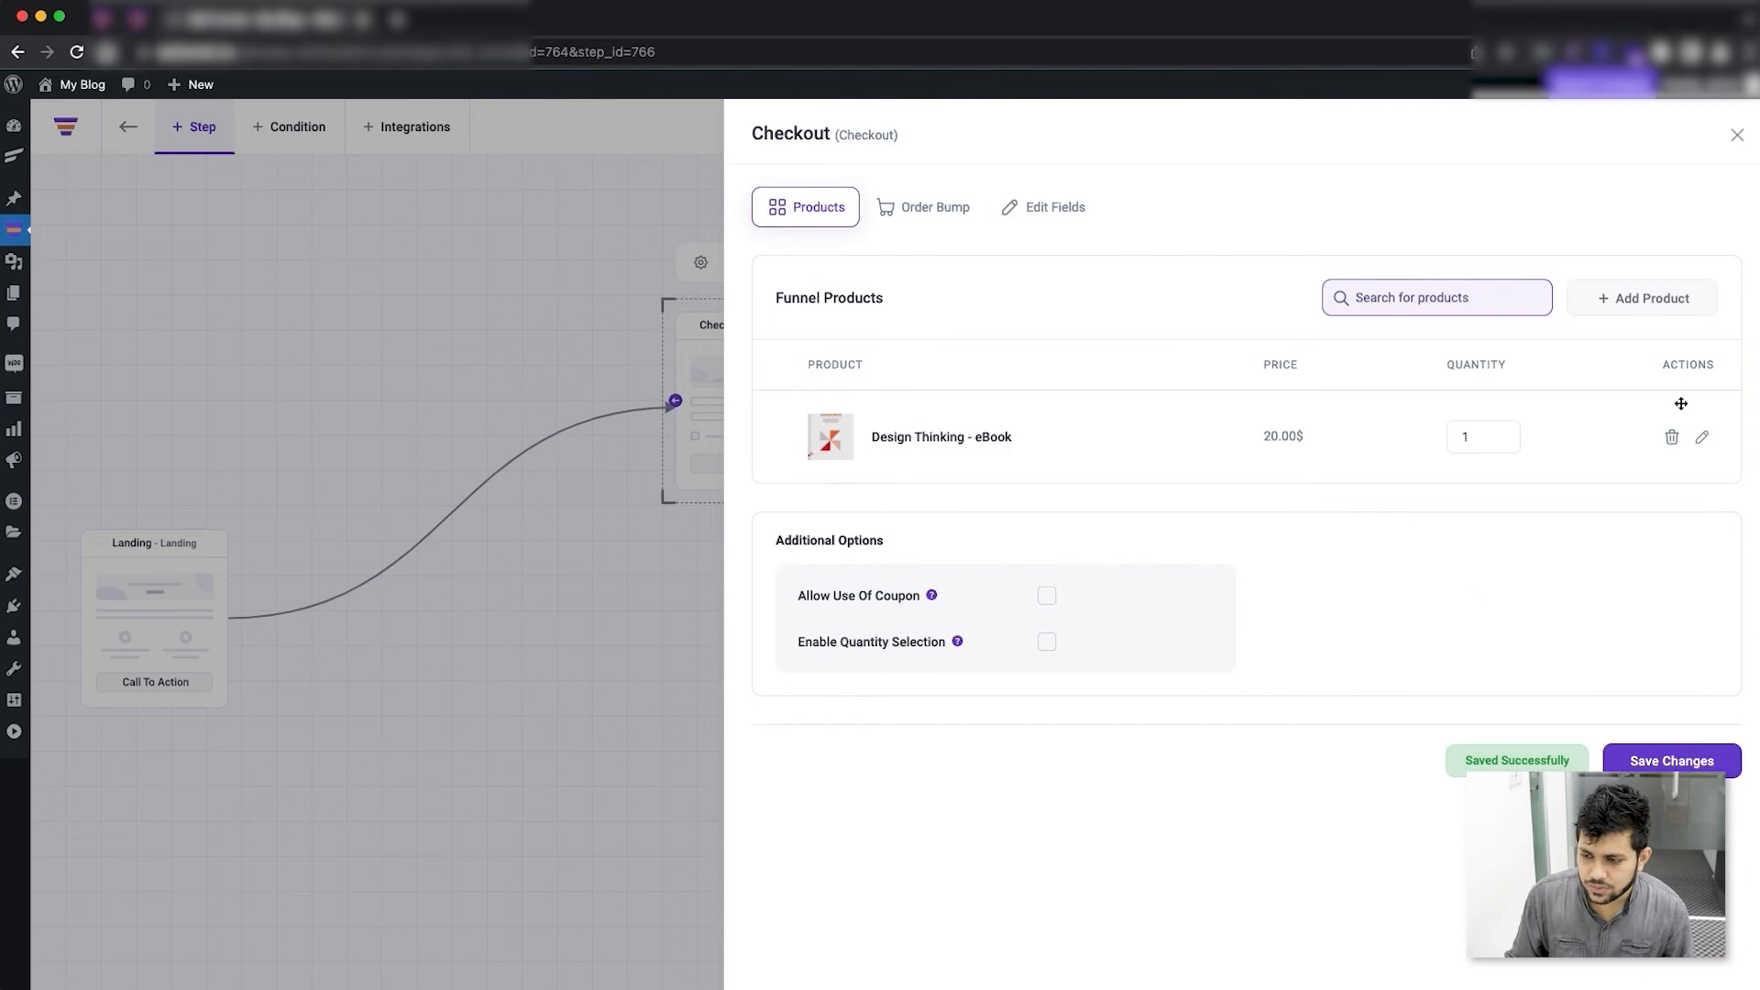
left_click(1736, 133)
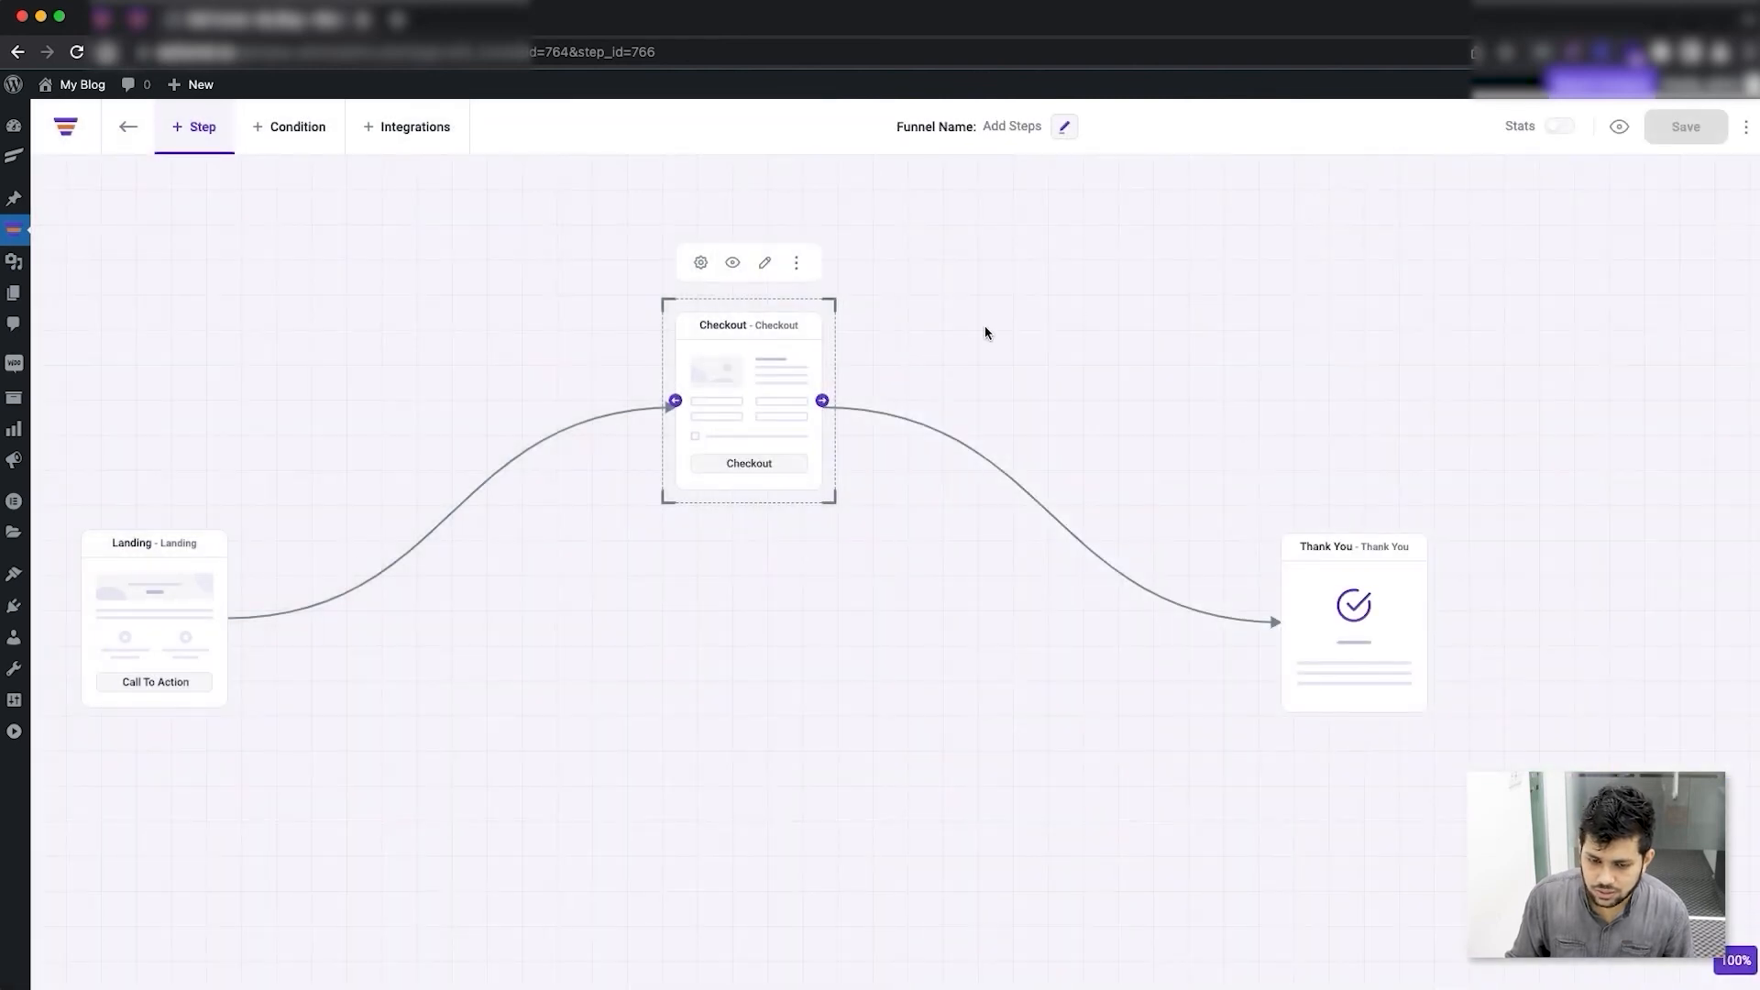